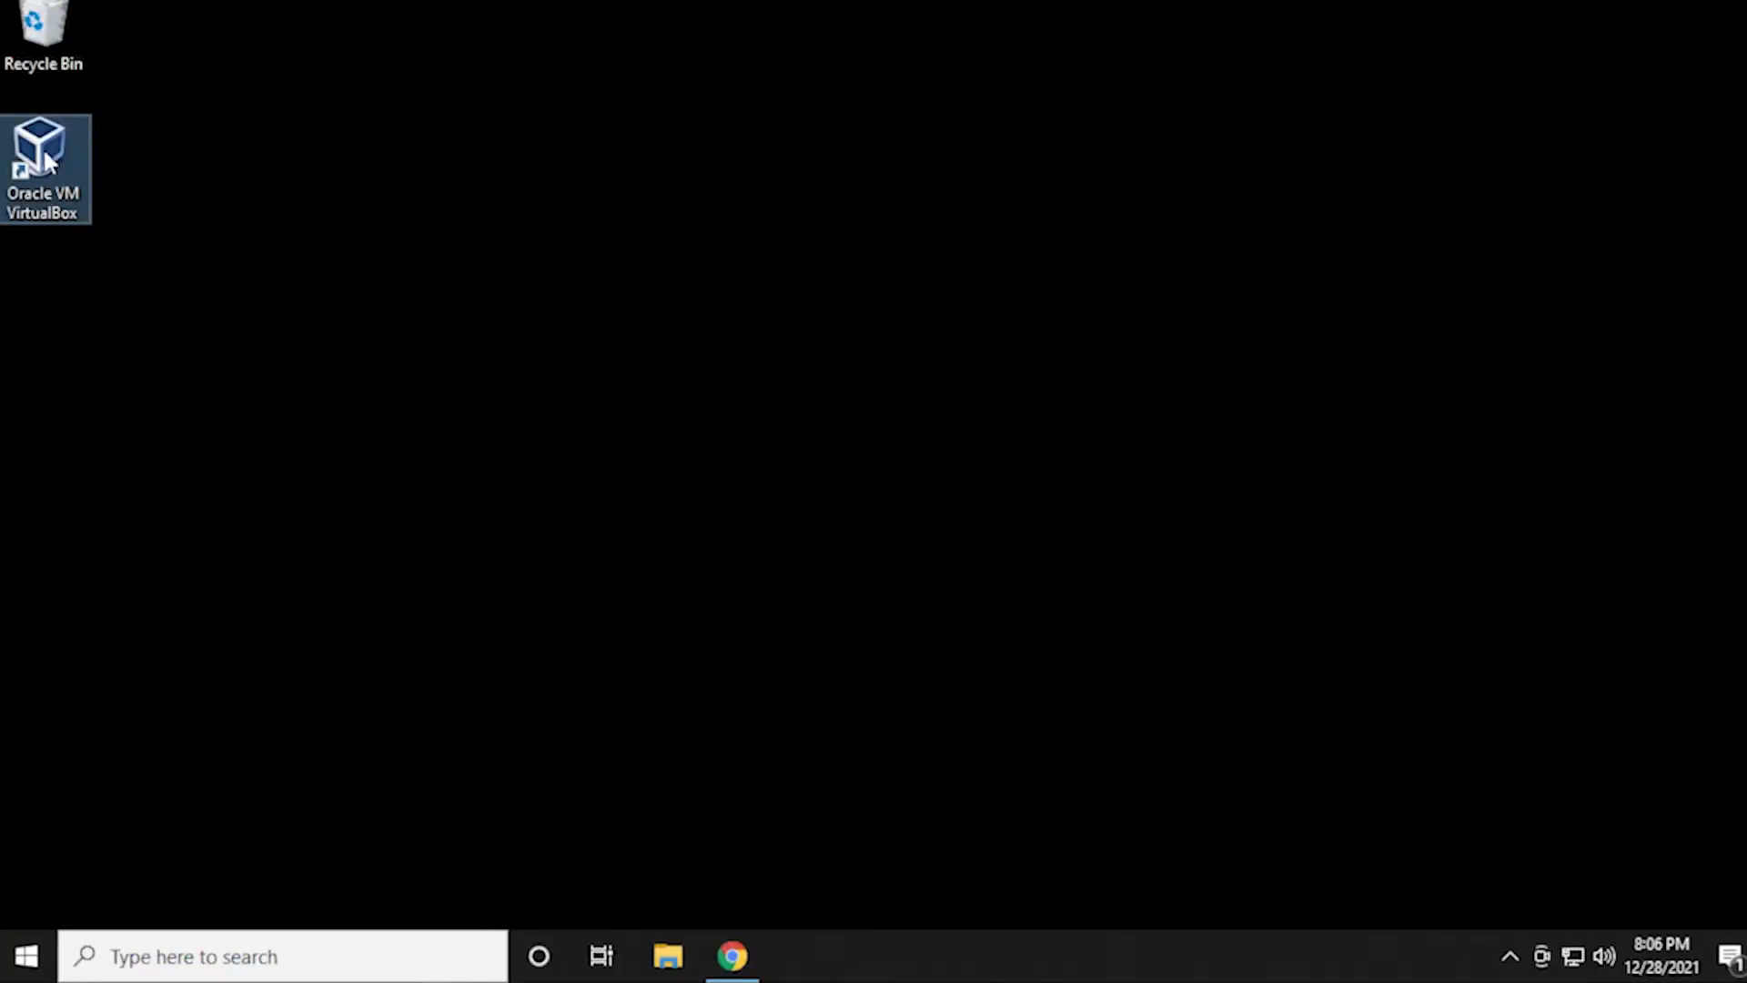
# - Launch VirtualBox, dismiss the notice, and check for updates to find version 6.1.30
pyautogui.doubleClick(43, 167)
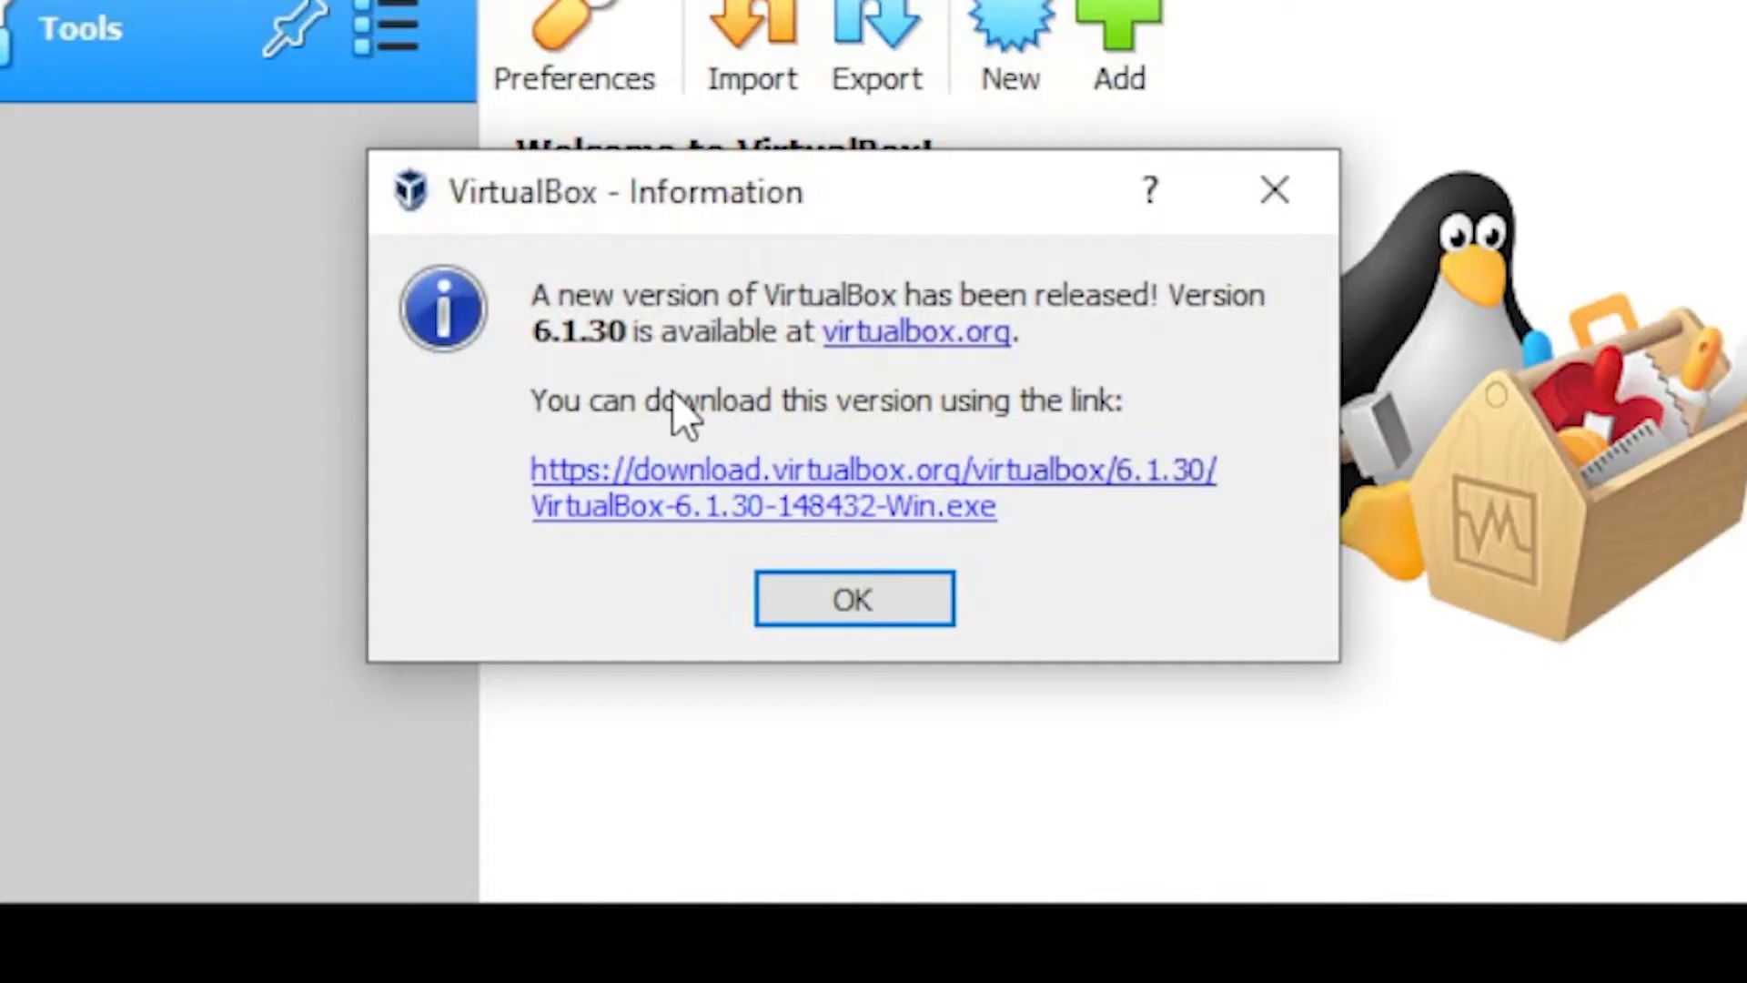
pyautogui.moveTo(563, 357)
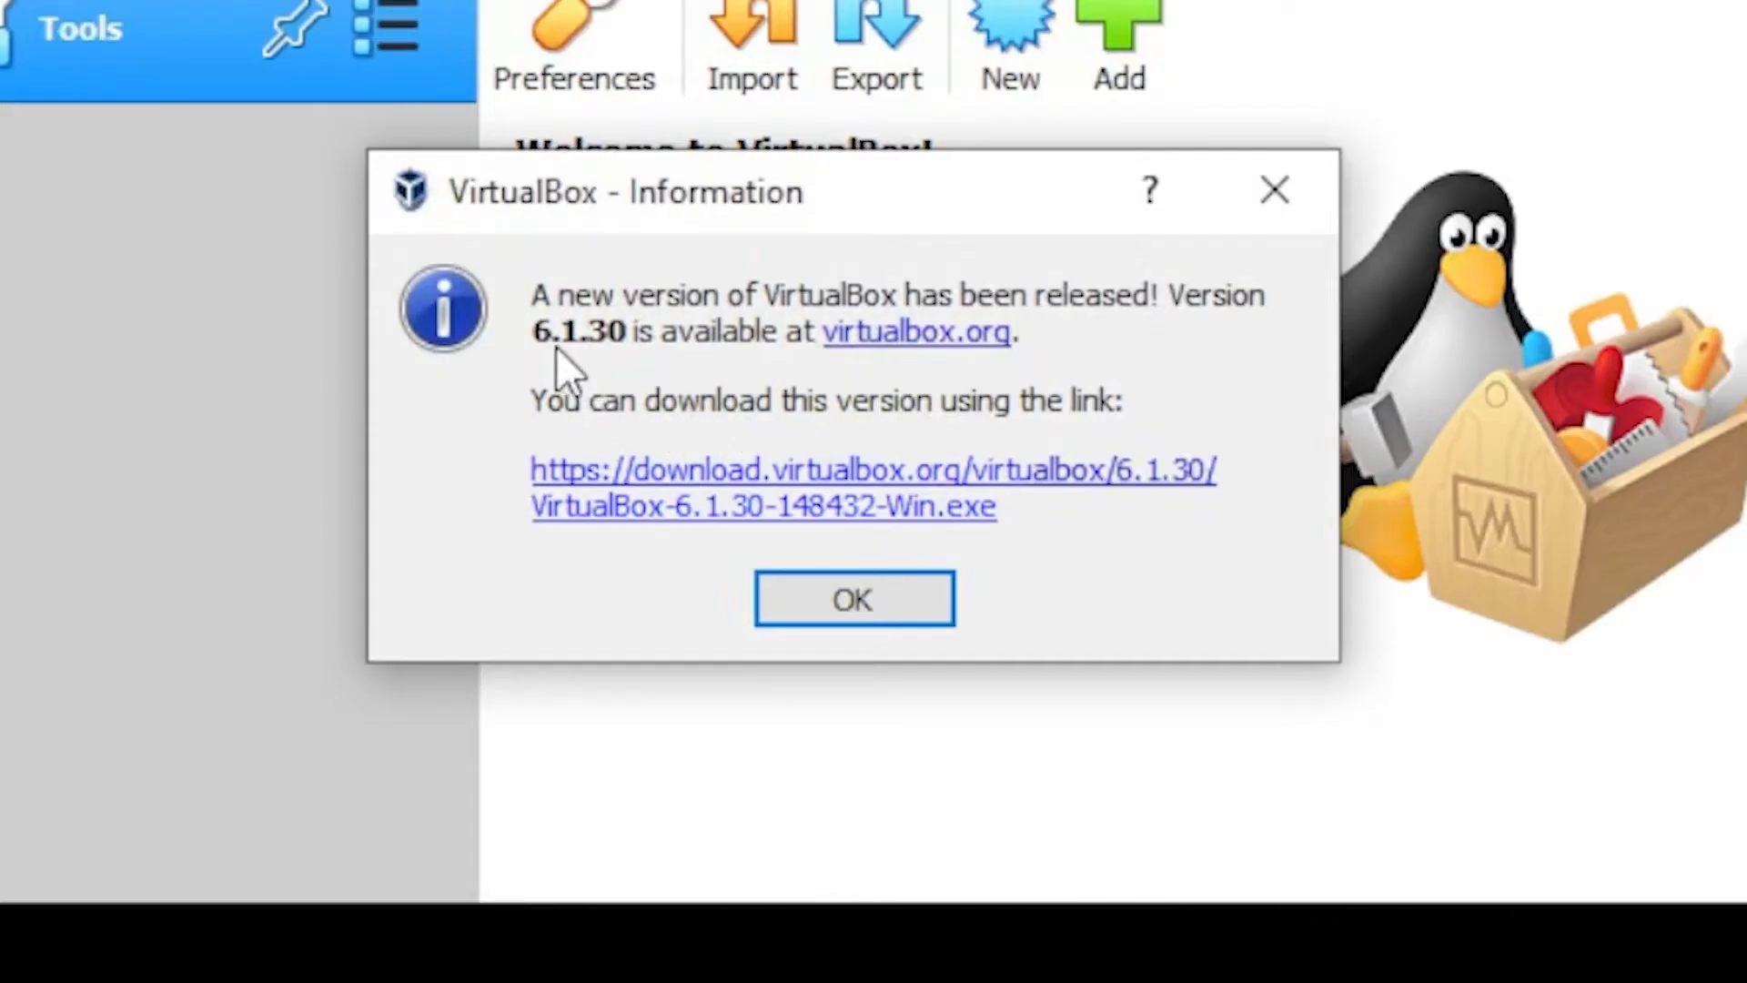
pyautogui.moveTo(925, 485)
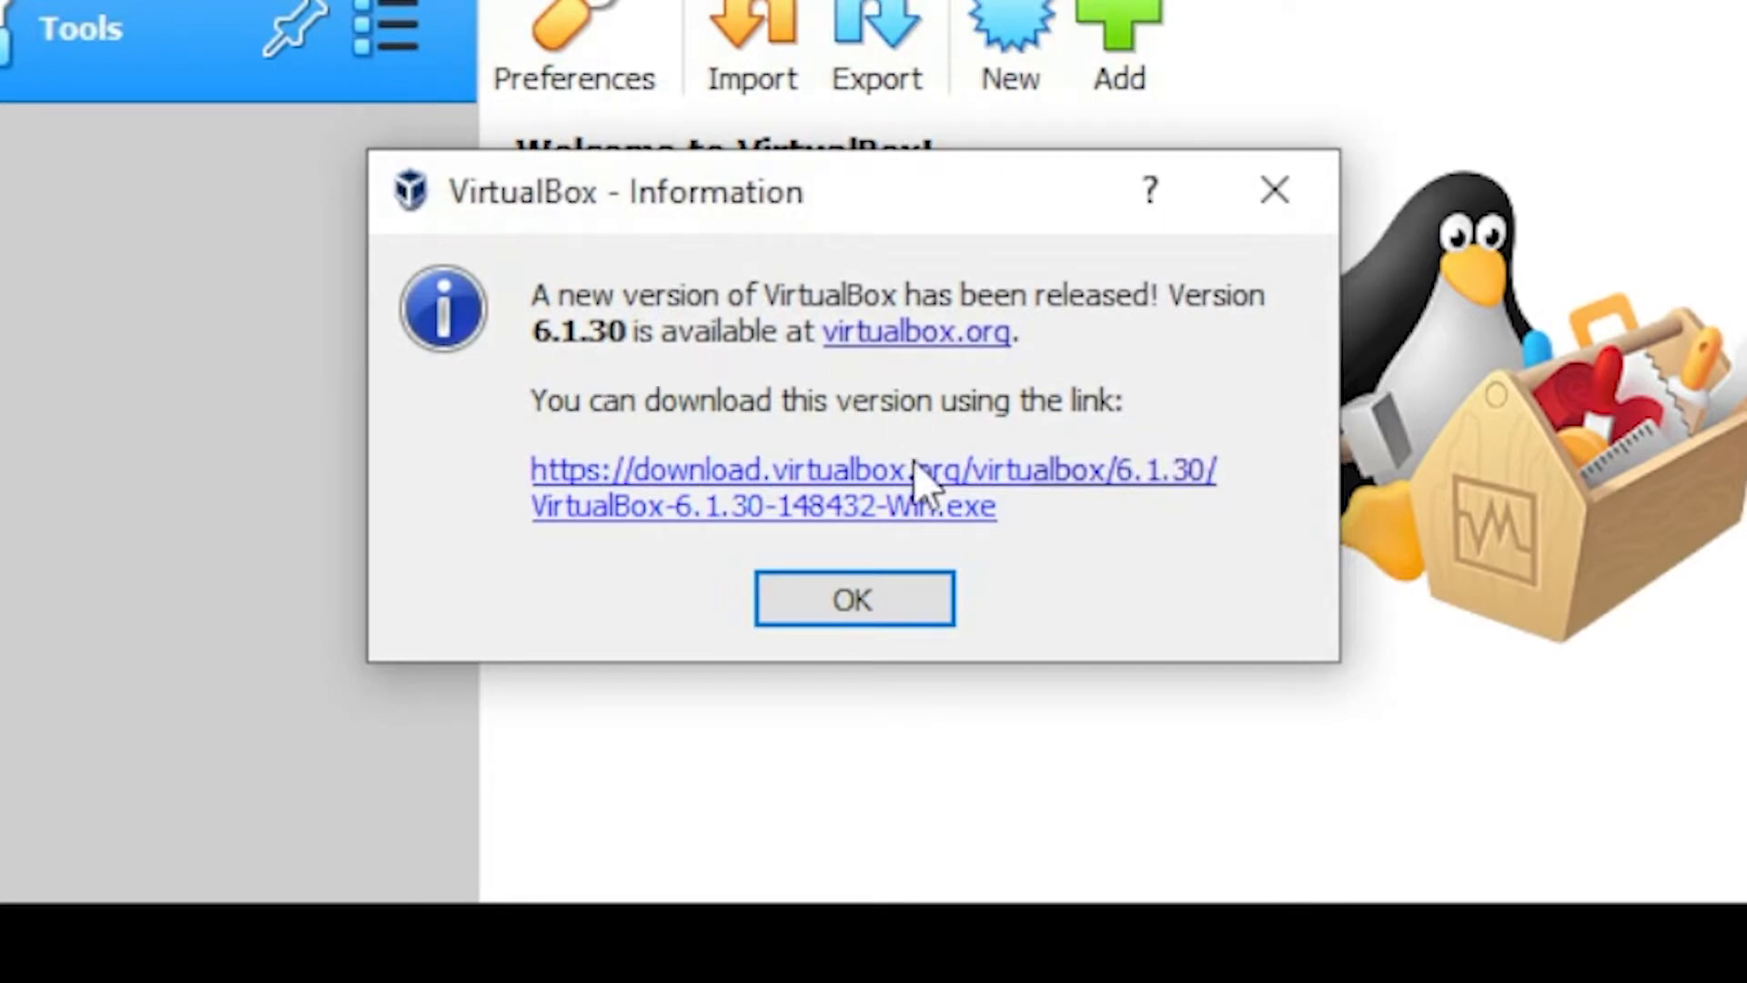
pyautogui.click(853, 598)
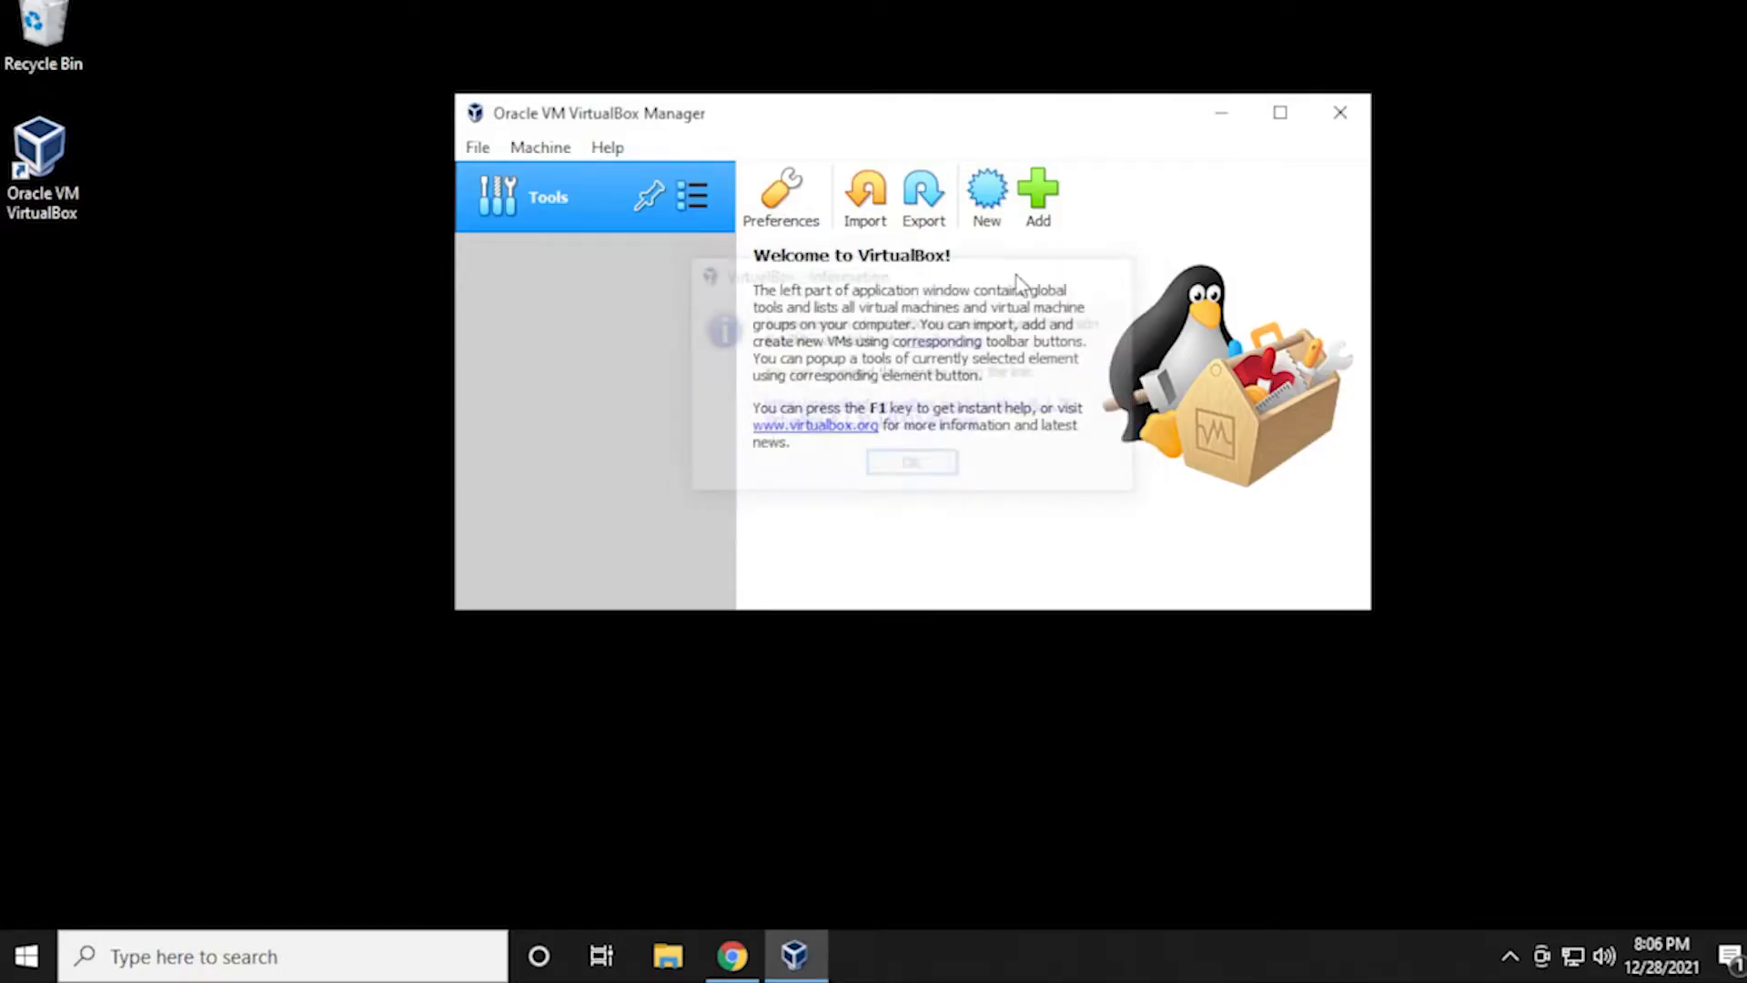
pyautogui.click(477, 147)
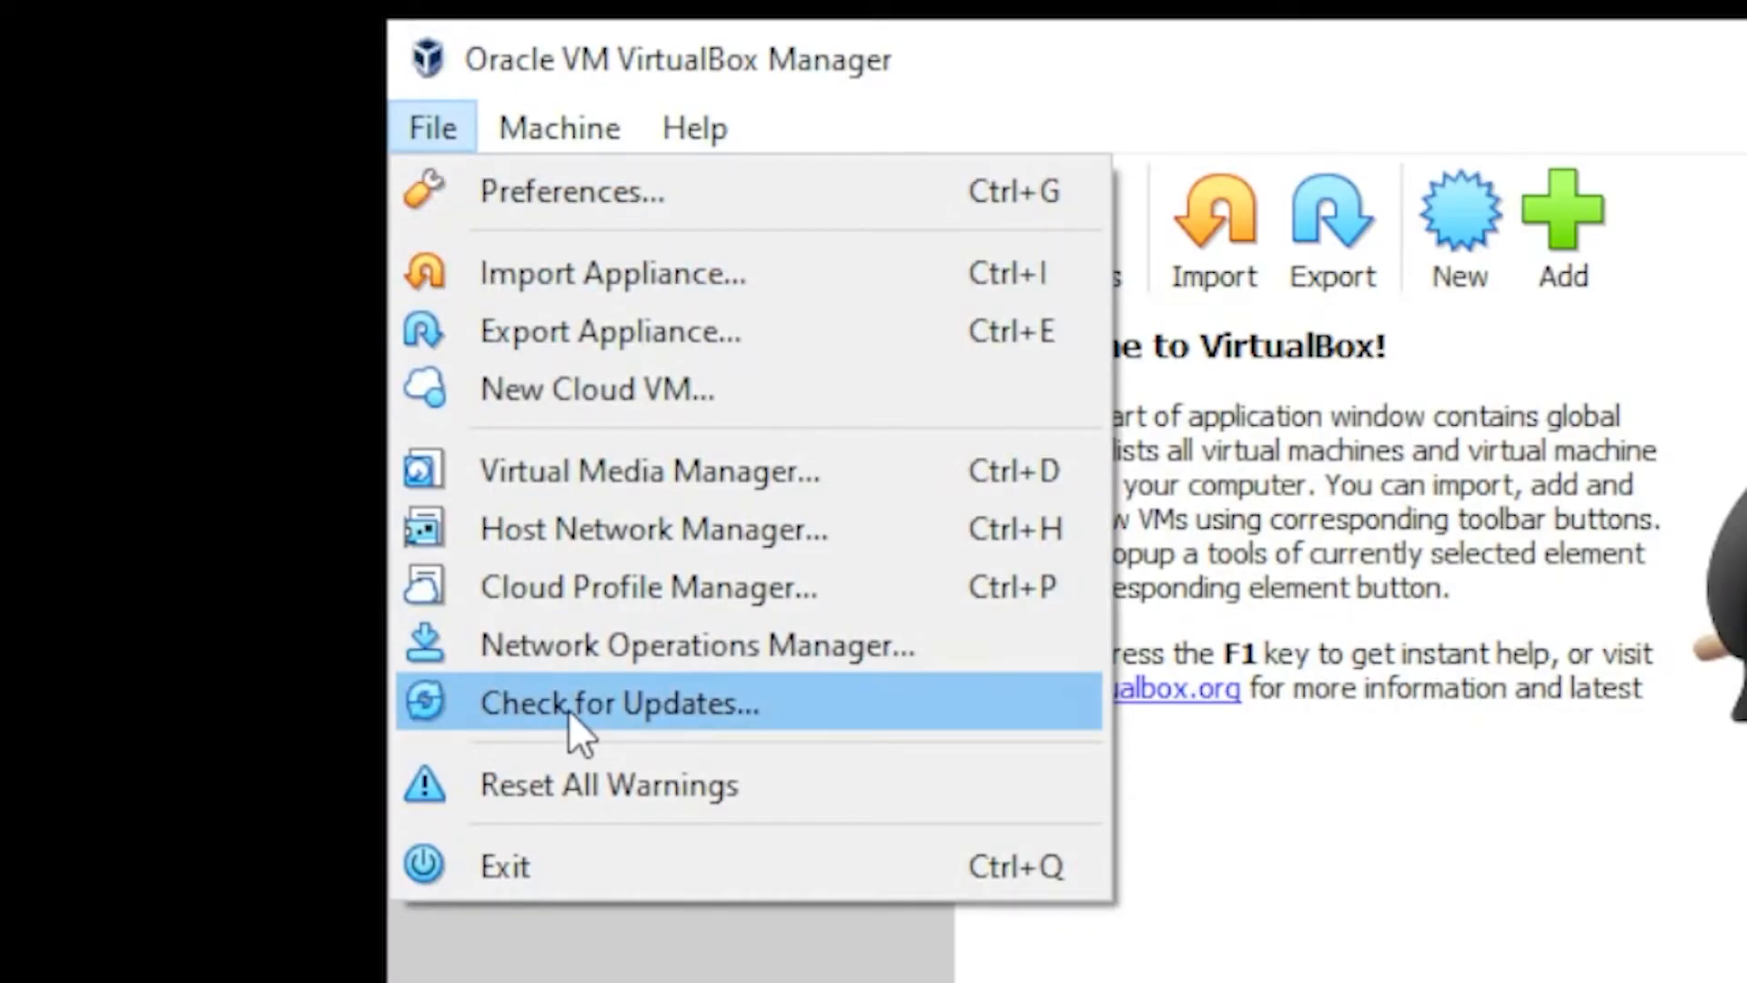
pyautogui.click(619, 704)
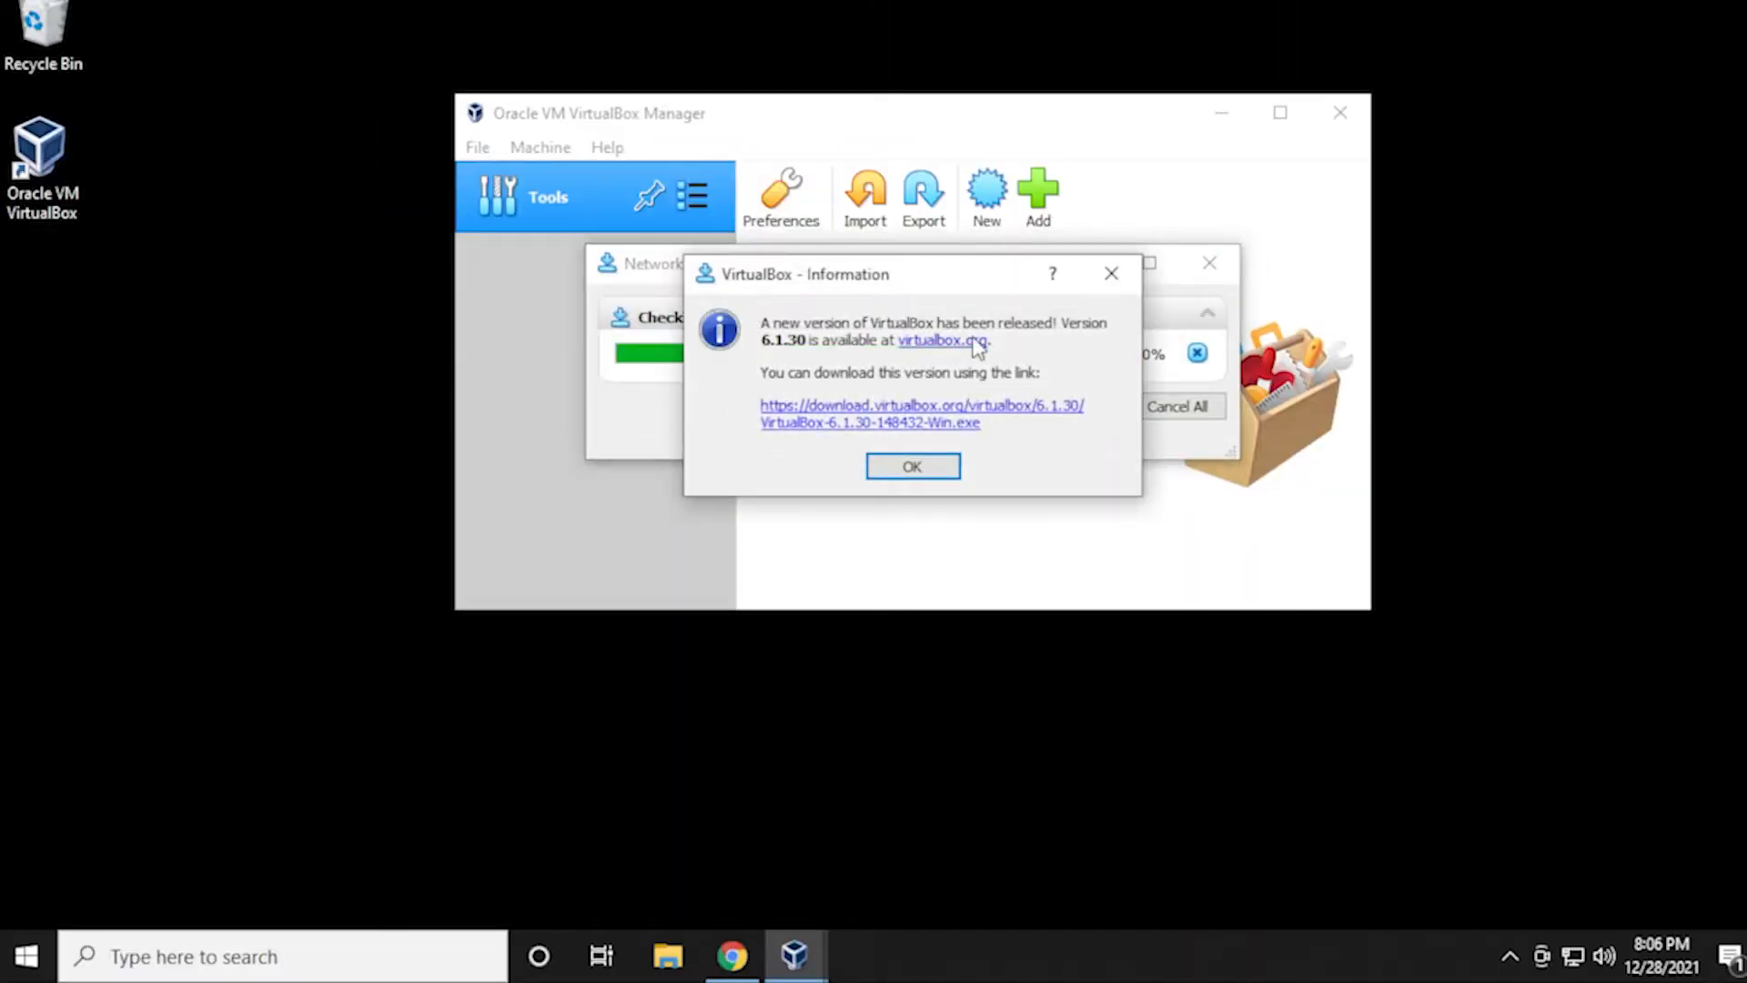
pyautogui.moveTo(1001, 471)
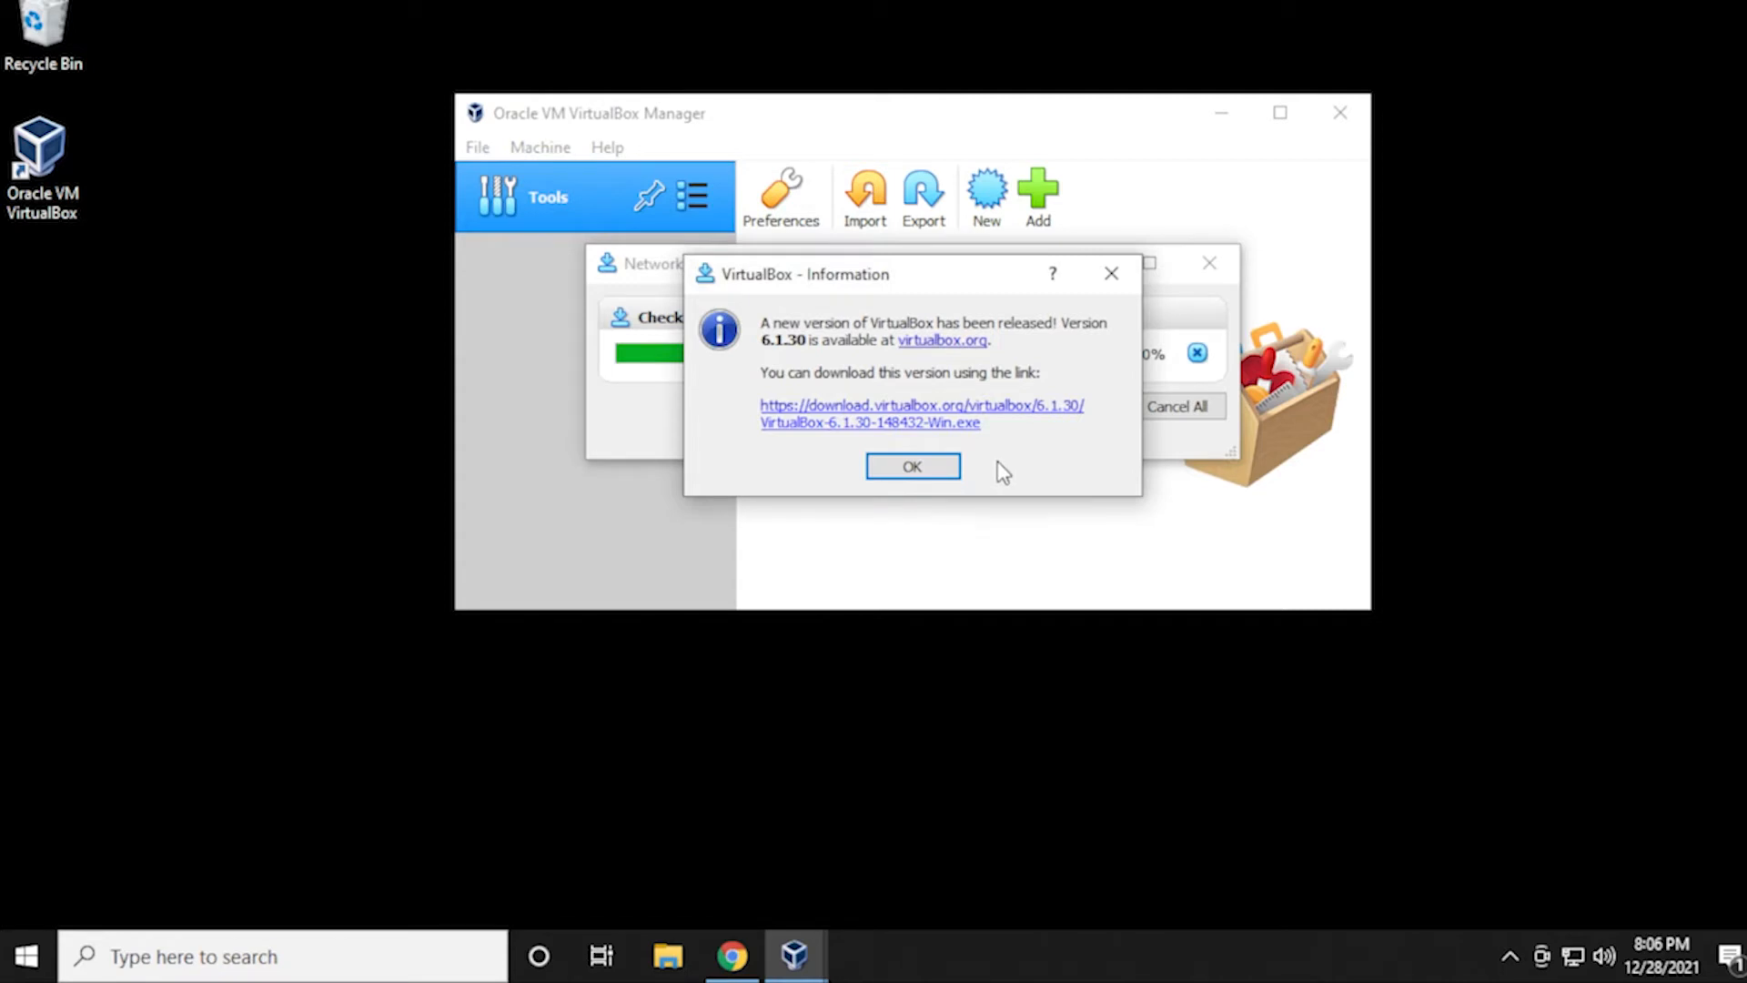
# - Download the VirtualBox 6.1.30 installer in Edge and open the downloaded file
pyautogui.click(920, 413)
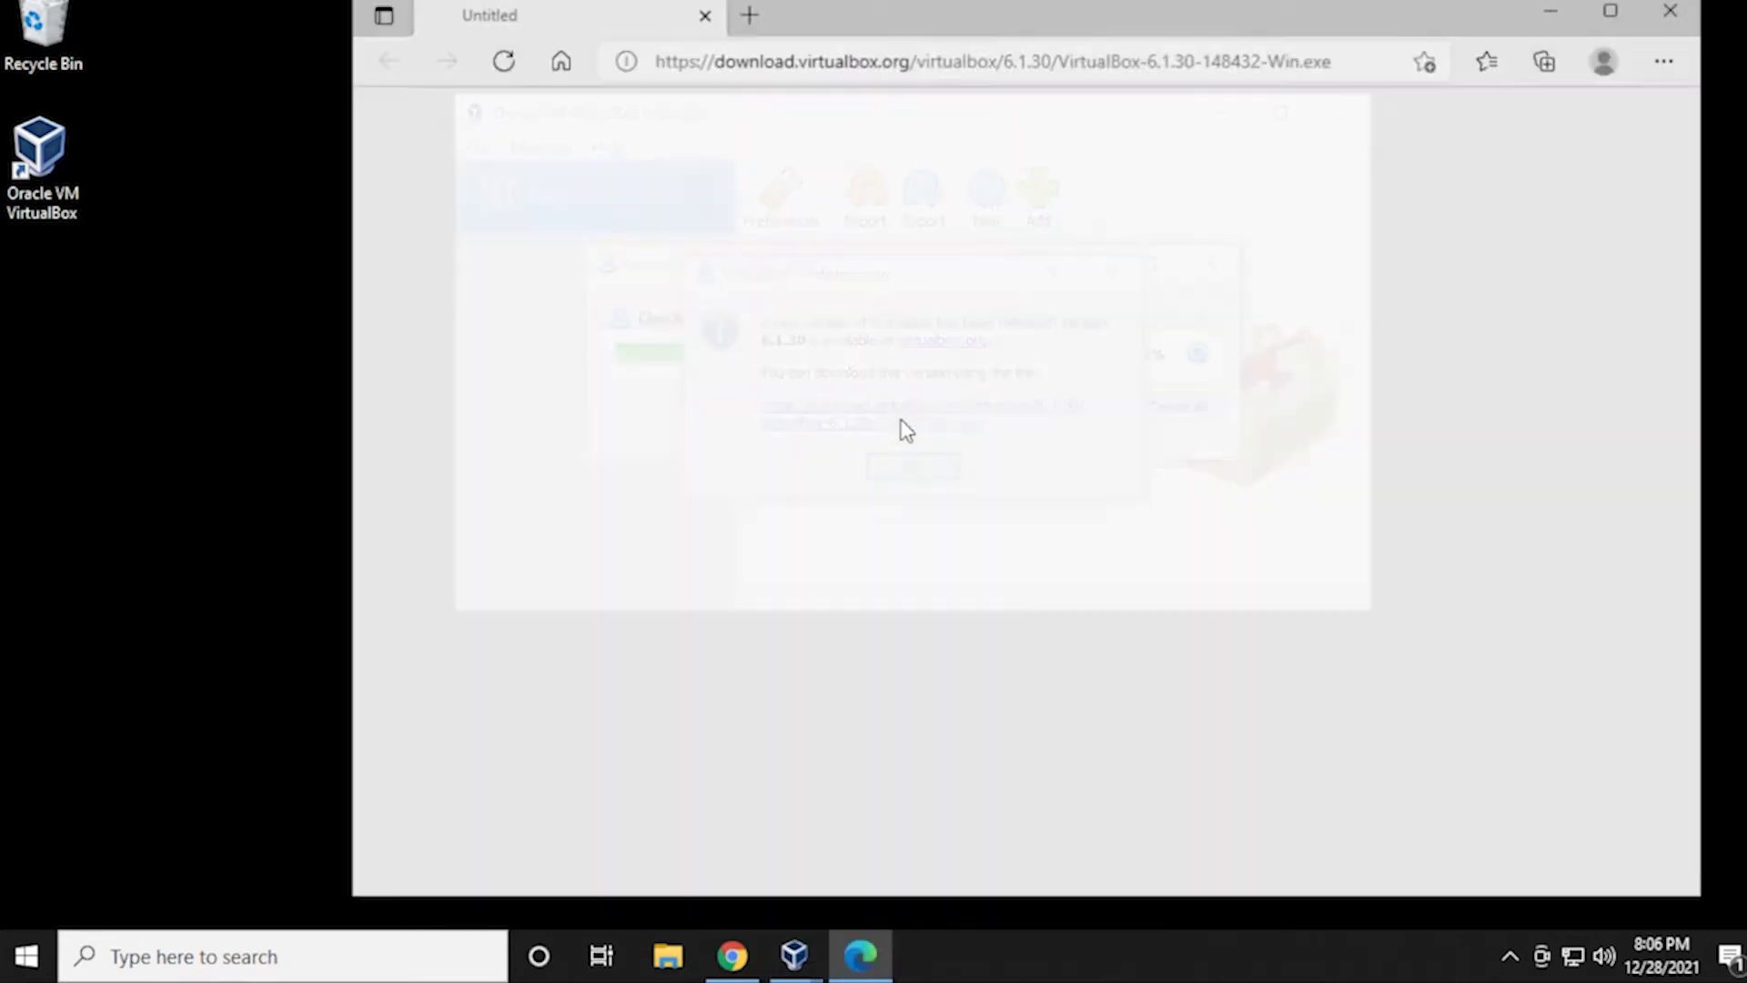
pyautogui.click(1544, 60)
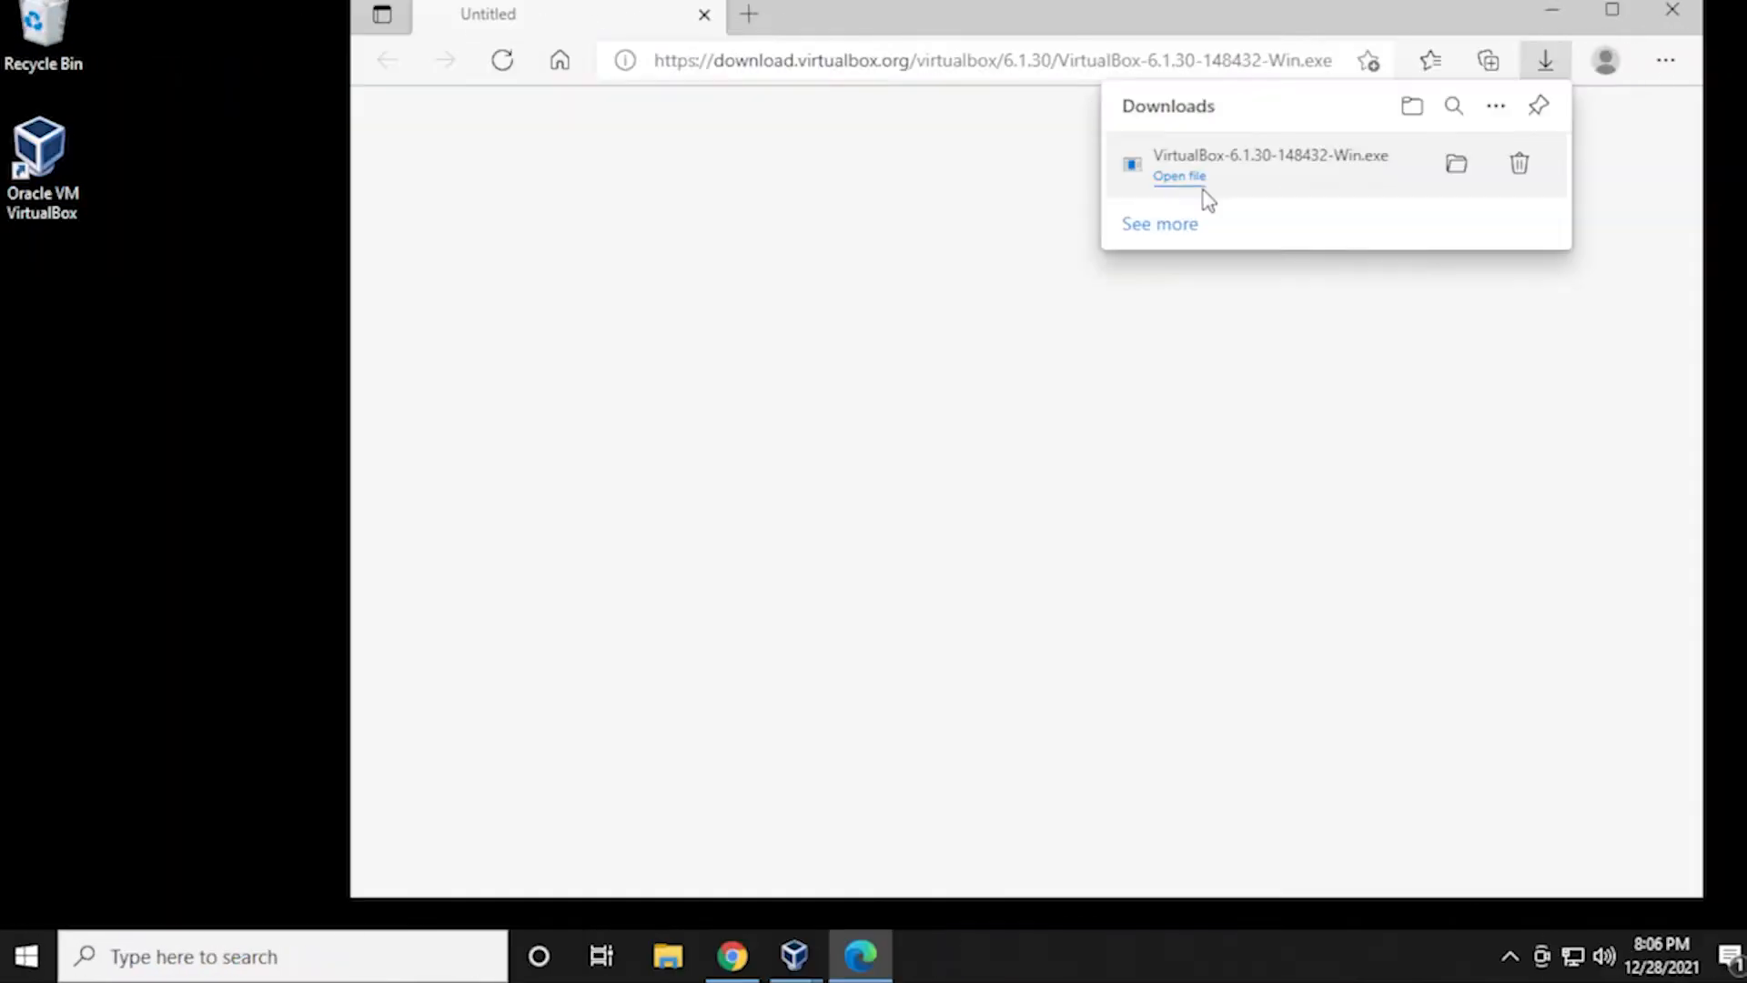
pyautogui.moveTo(1557, 37)
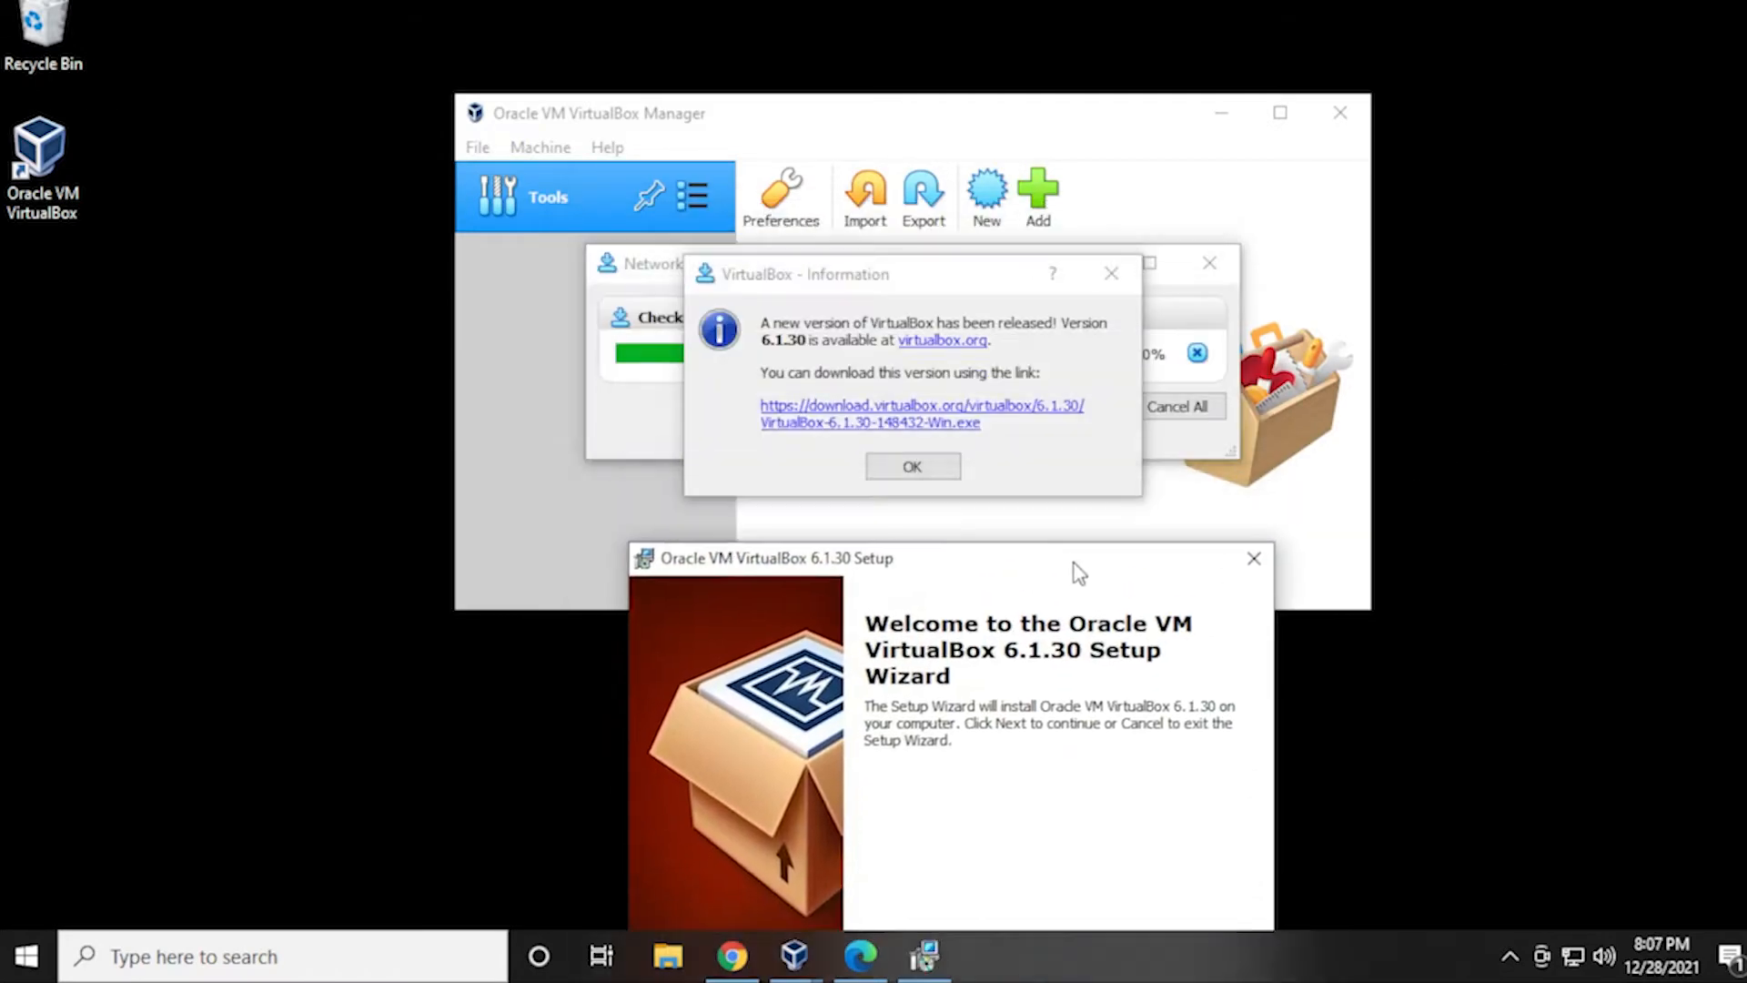
# - Close the Manager and run setup with default features, shortcuts and network reset
pyautogui.click(912, 466)
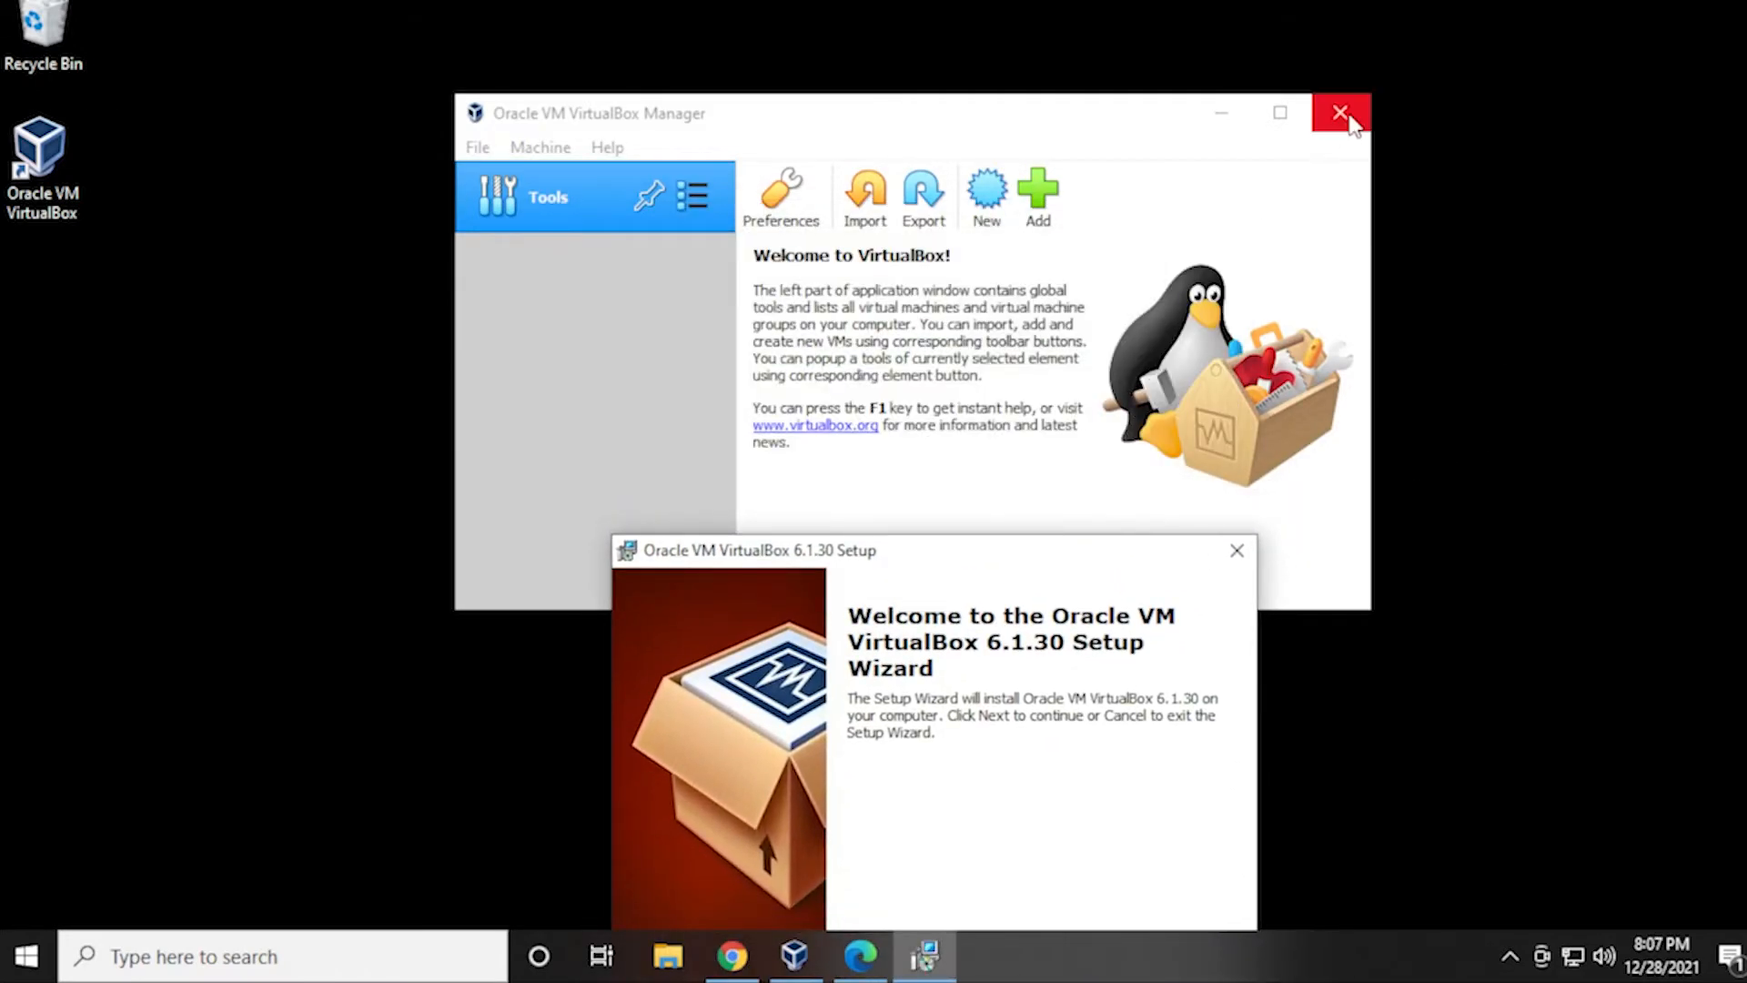
pyautogui.click(1341, 113)
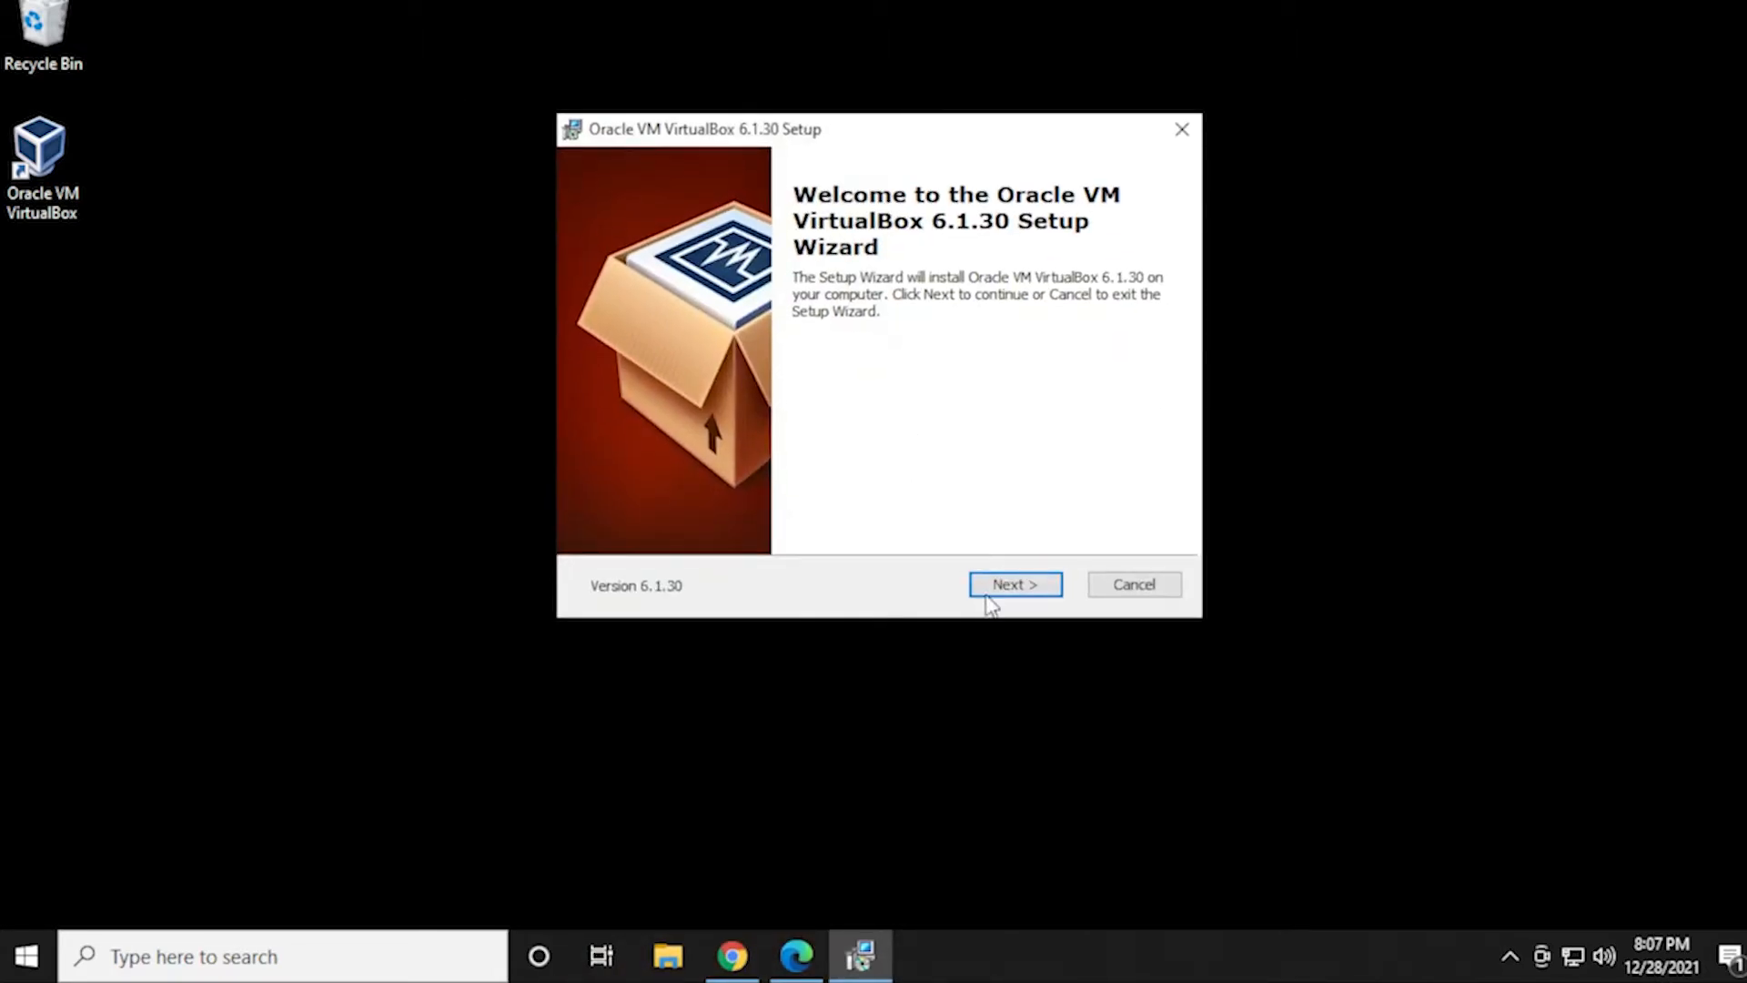
pyautogui.click(1013, 584)
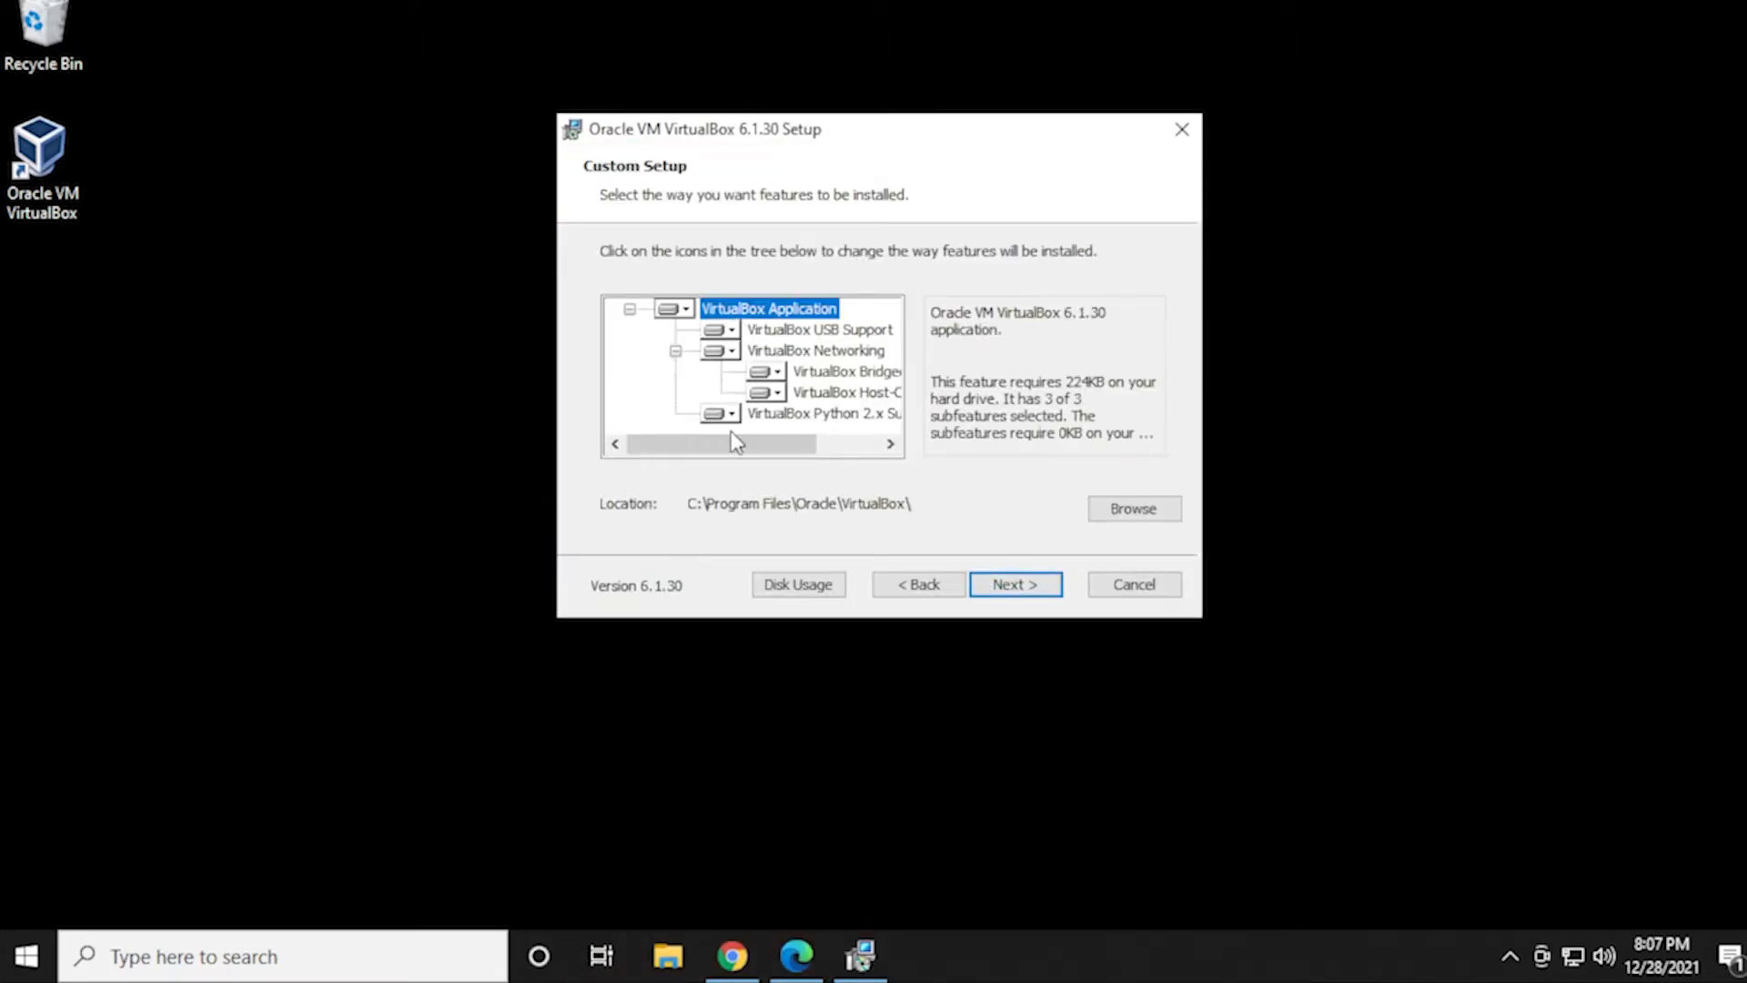
pyautogui.moveTo(900, 525)
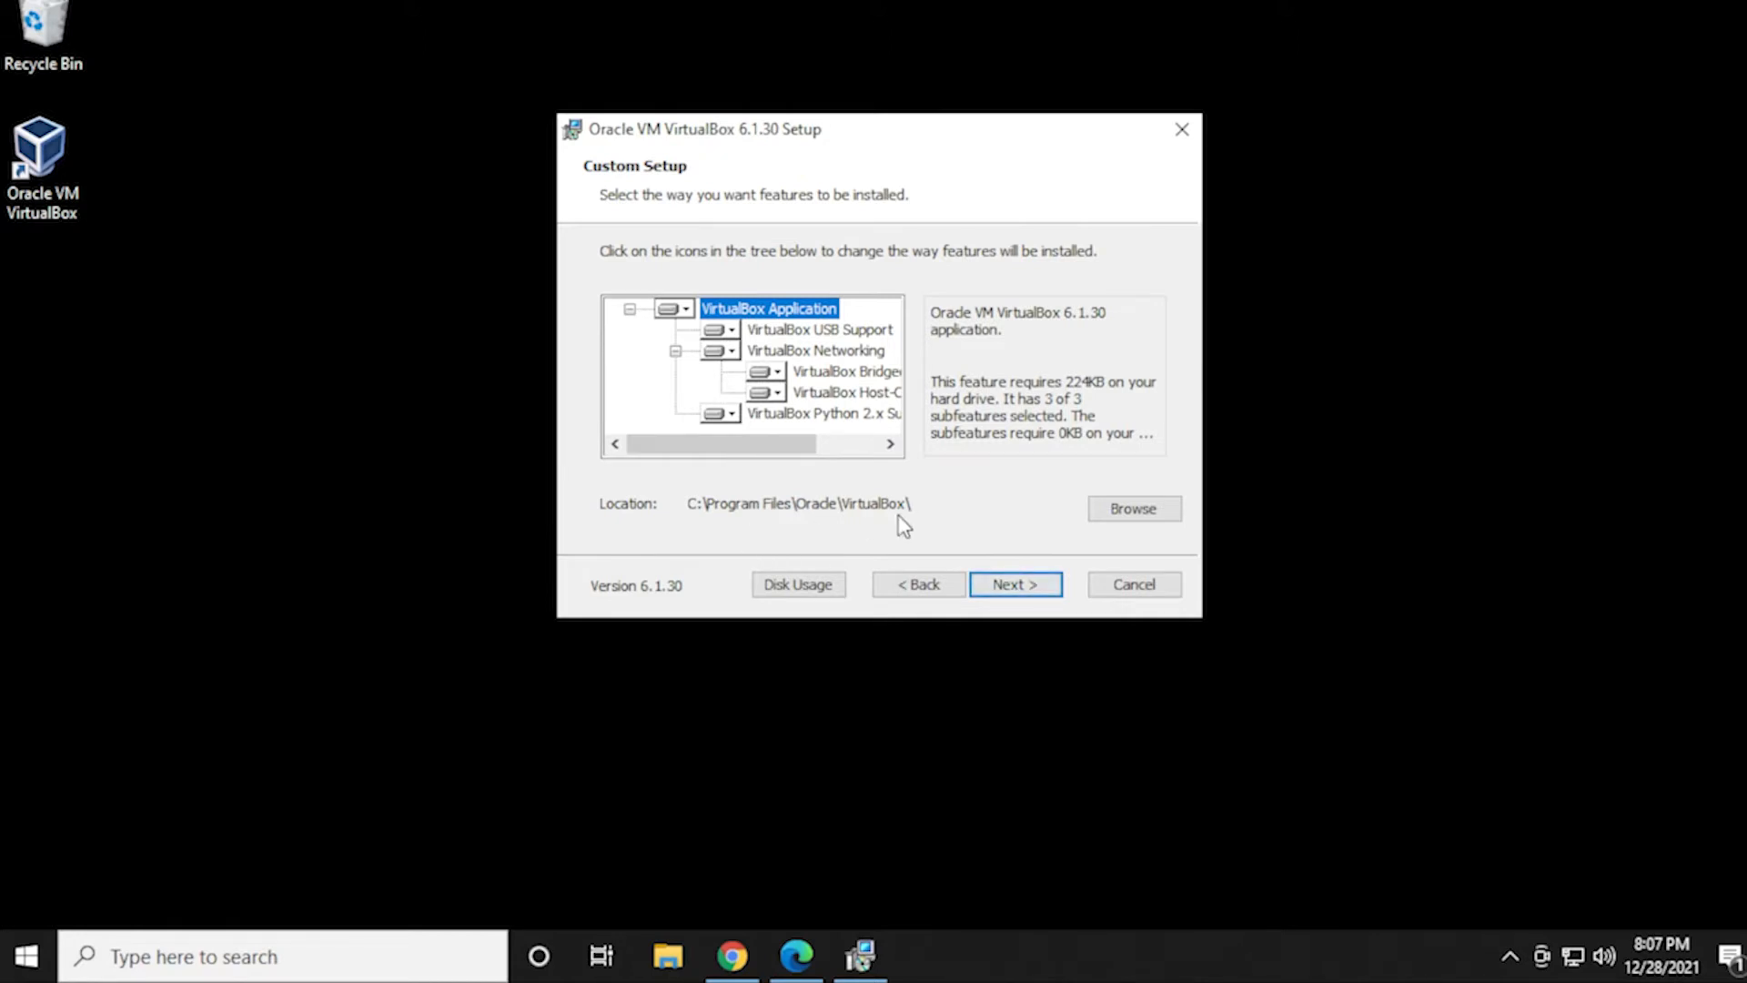
pyautogui.click(1014, 584)
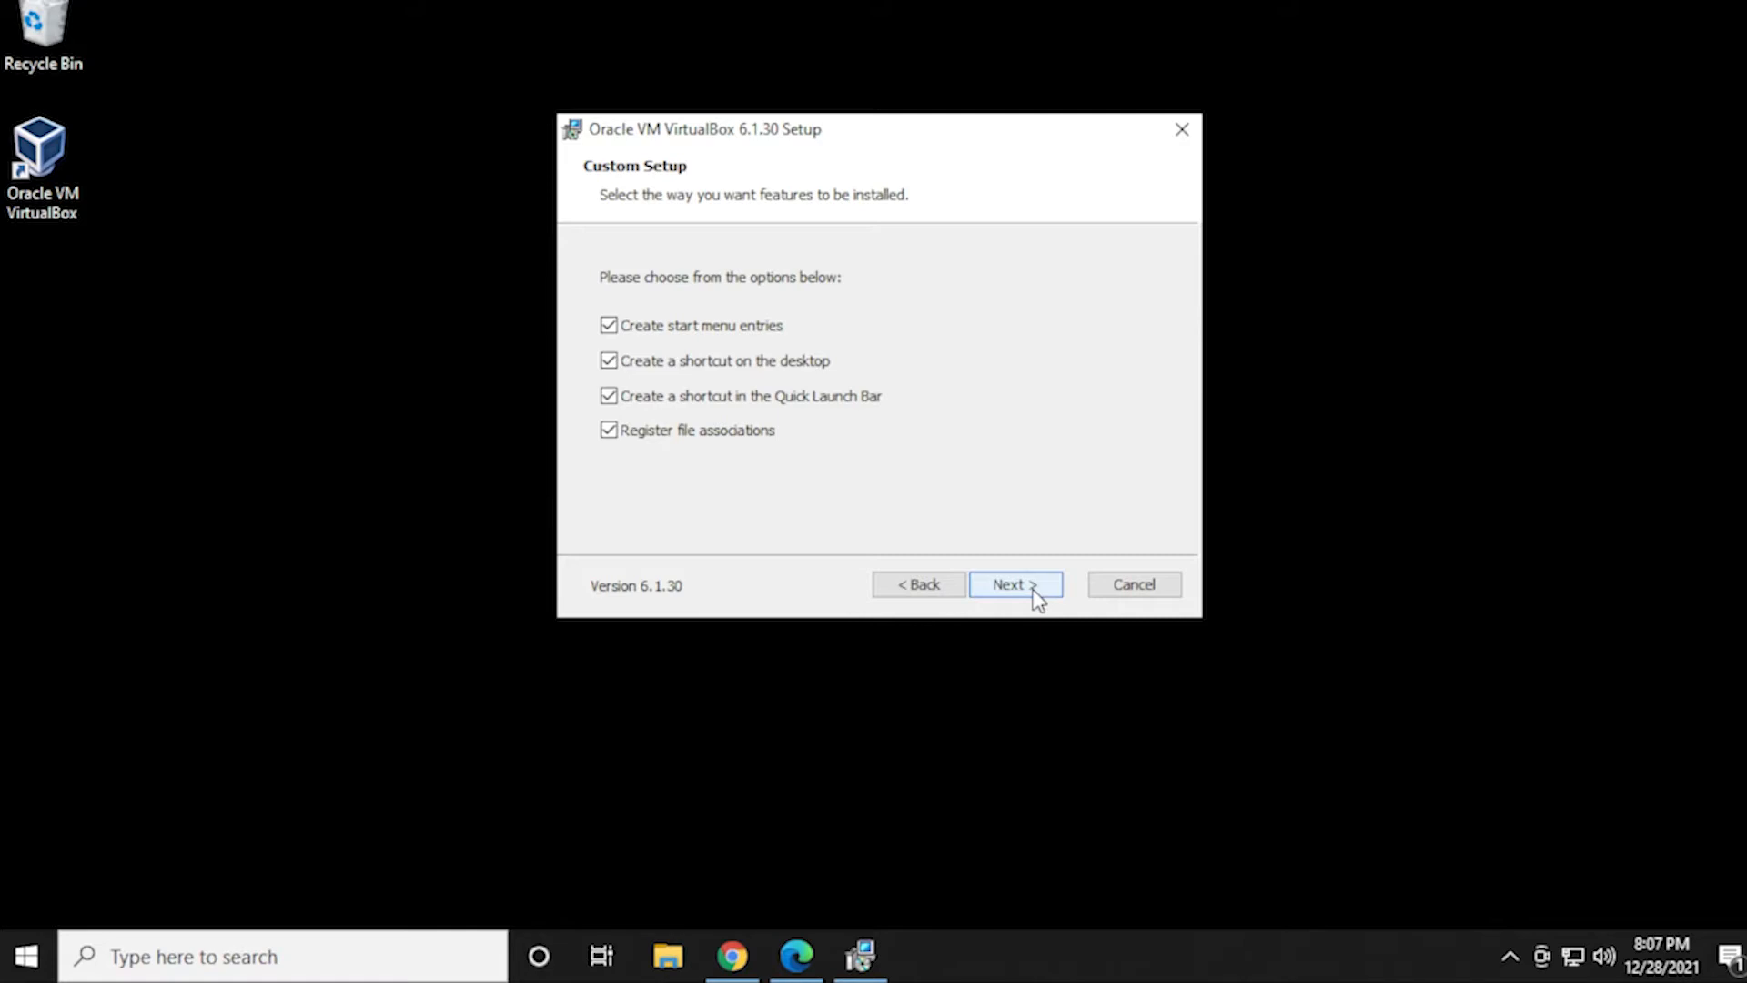
pyautogui.click(1014, 584)
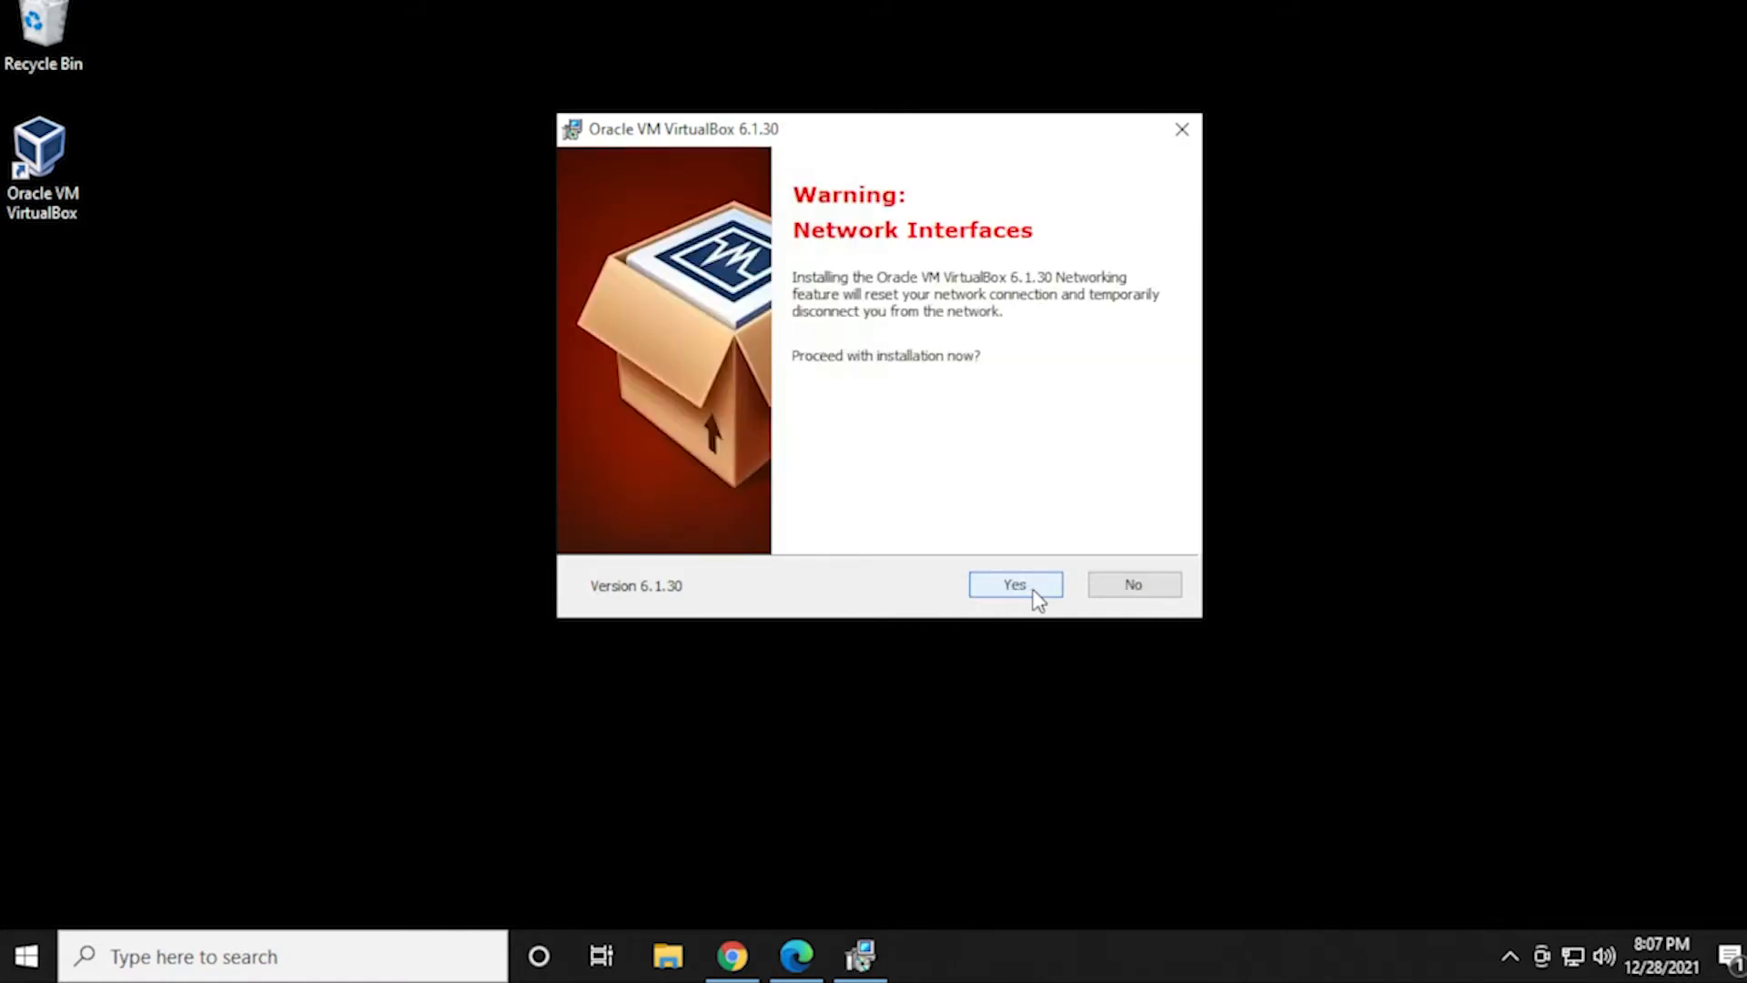
pyautogui.click(1013, 584)
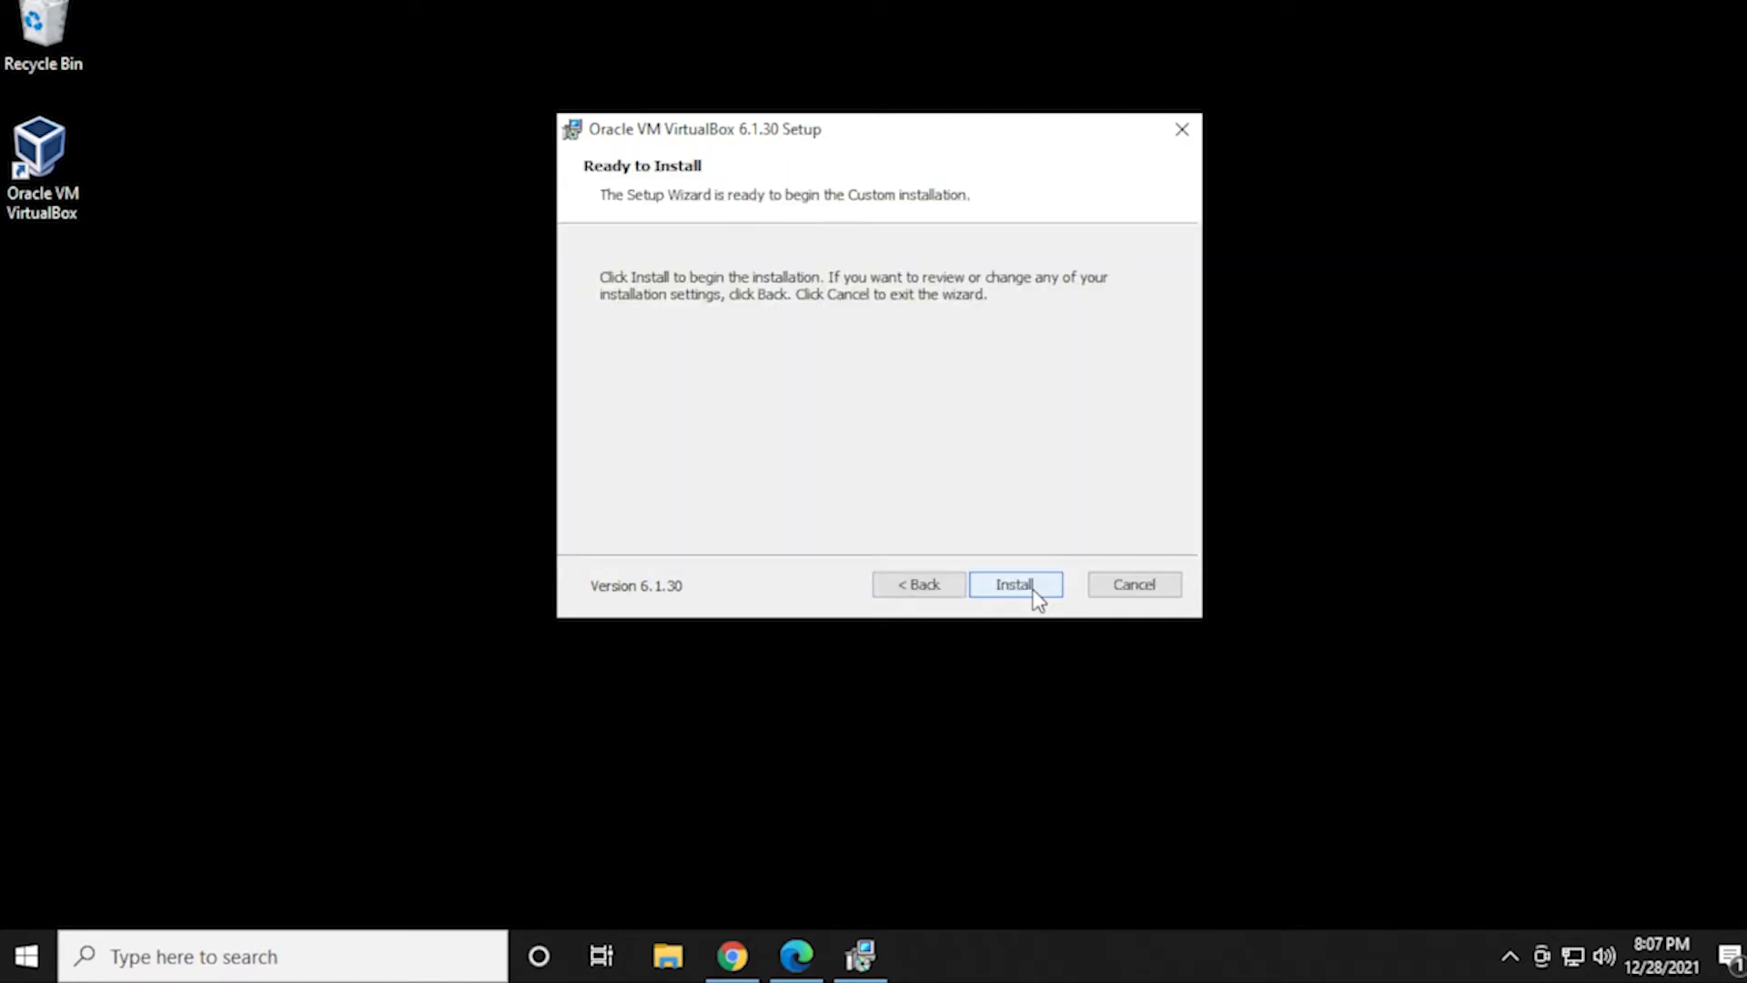
pyautogui.click(1013, 584)
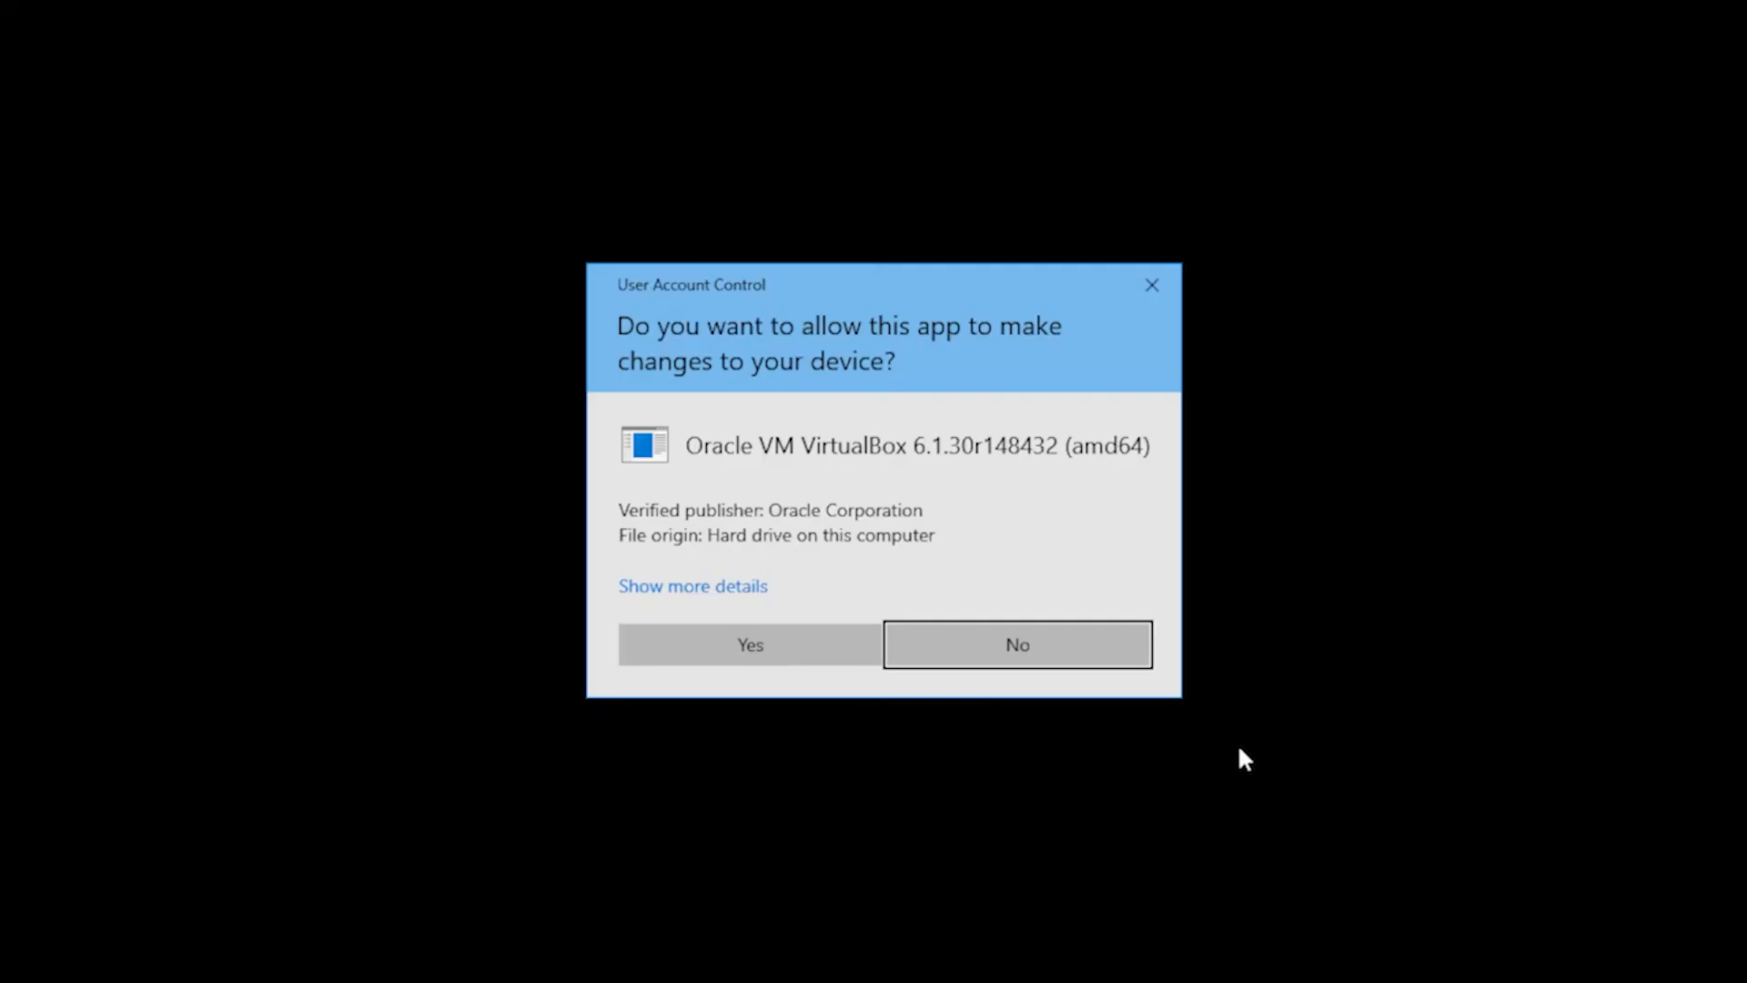
pyautogui.moveTo(670, 722)
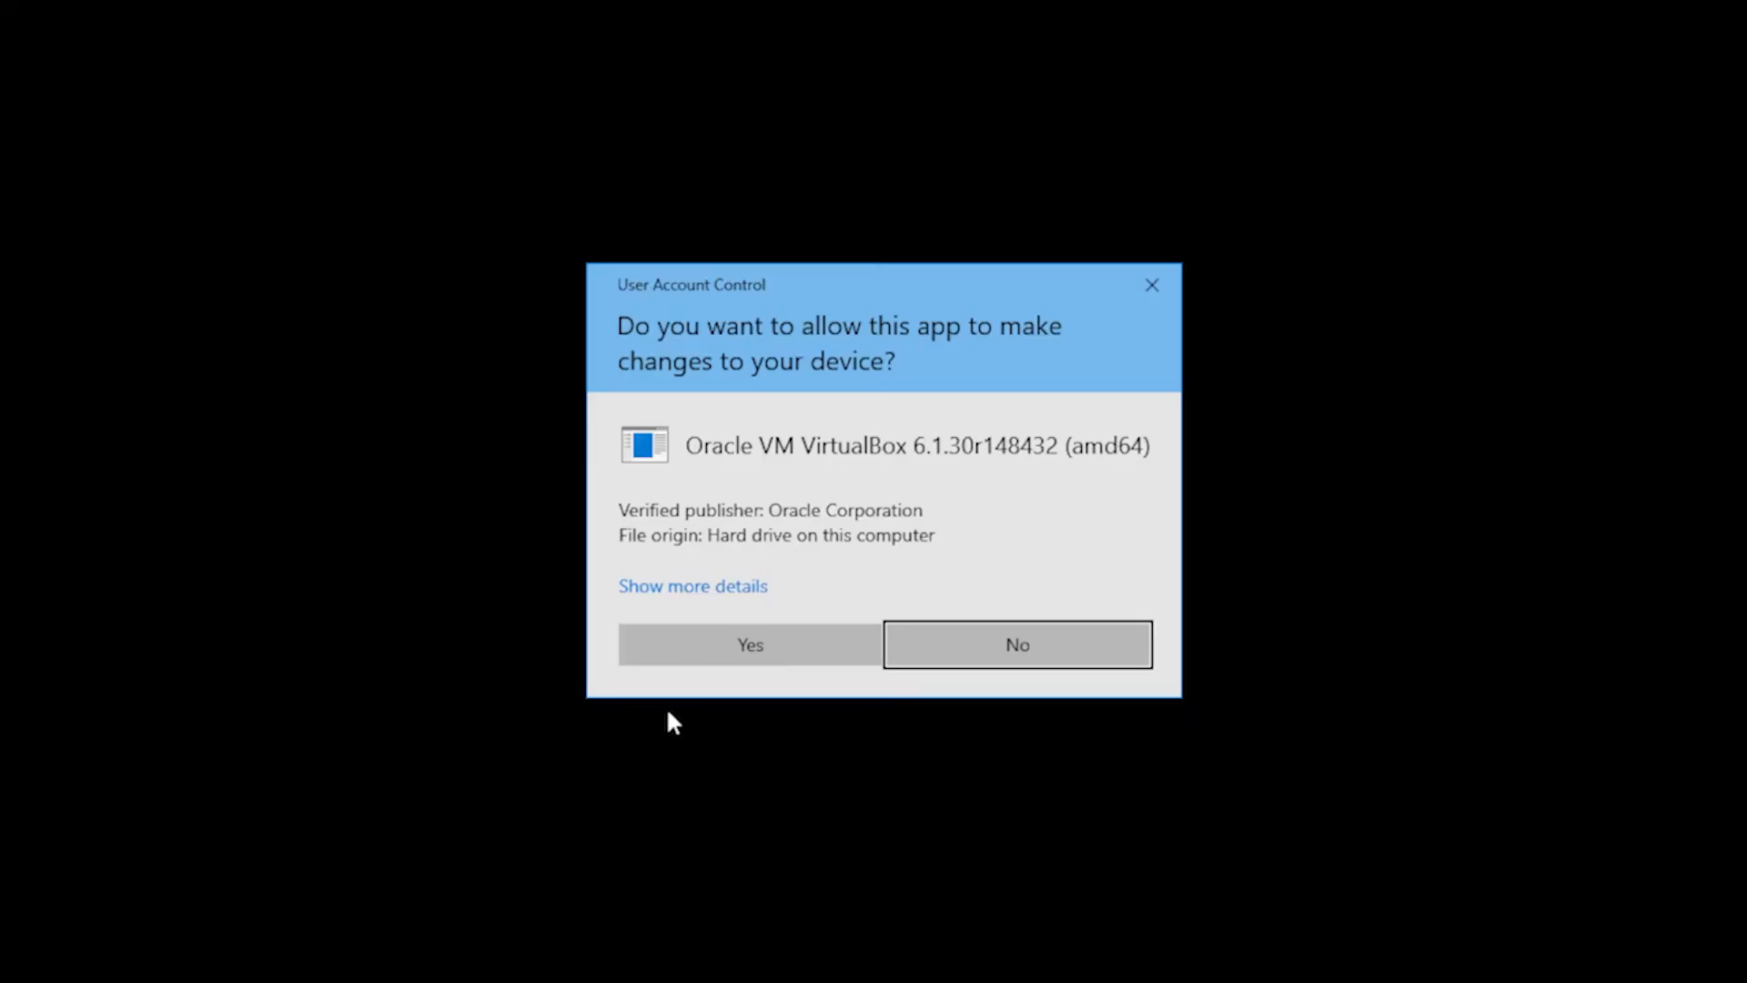
# - Allow the installer through UAC, finish the 6.1.30 install, and relaunch the Manager
pyautogui.click(749, 644)
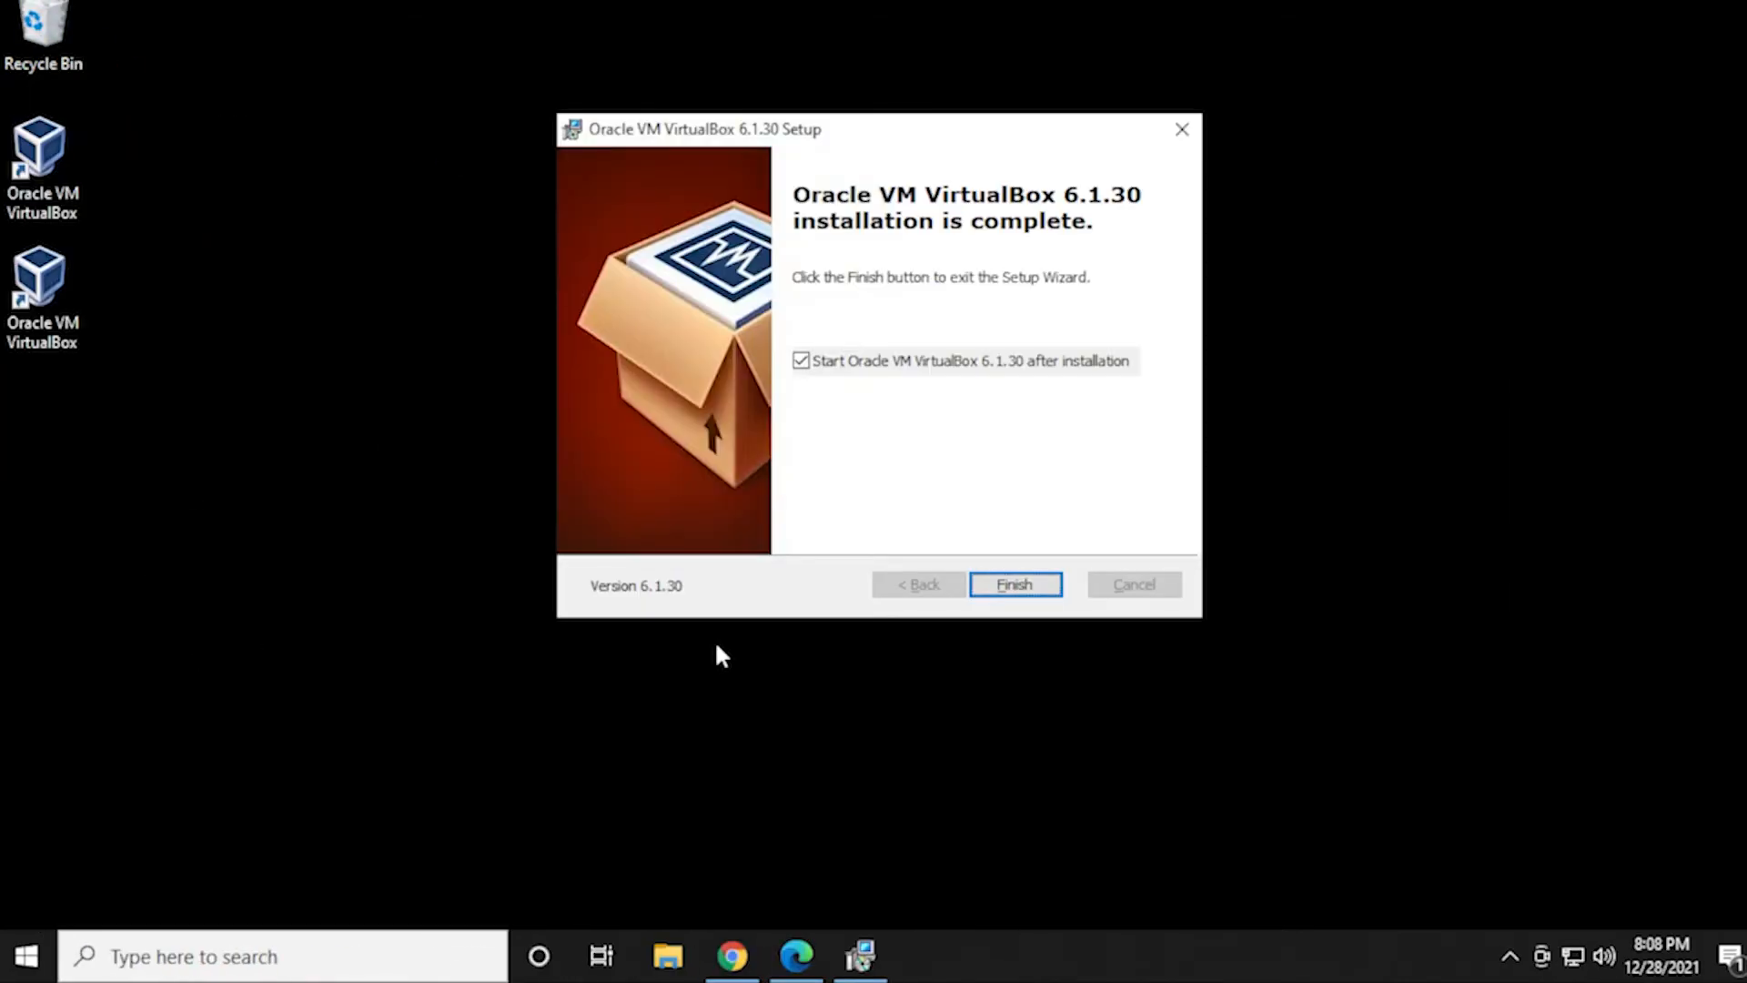
pyautogui.click(43, 284)
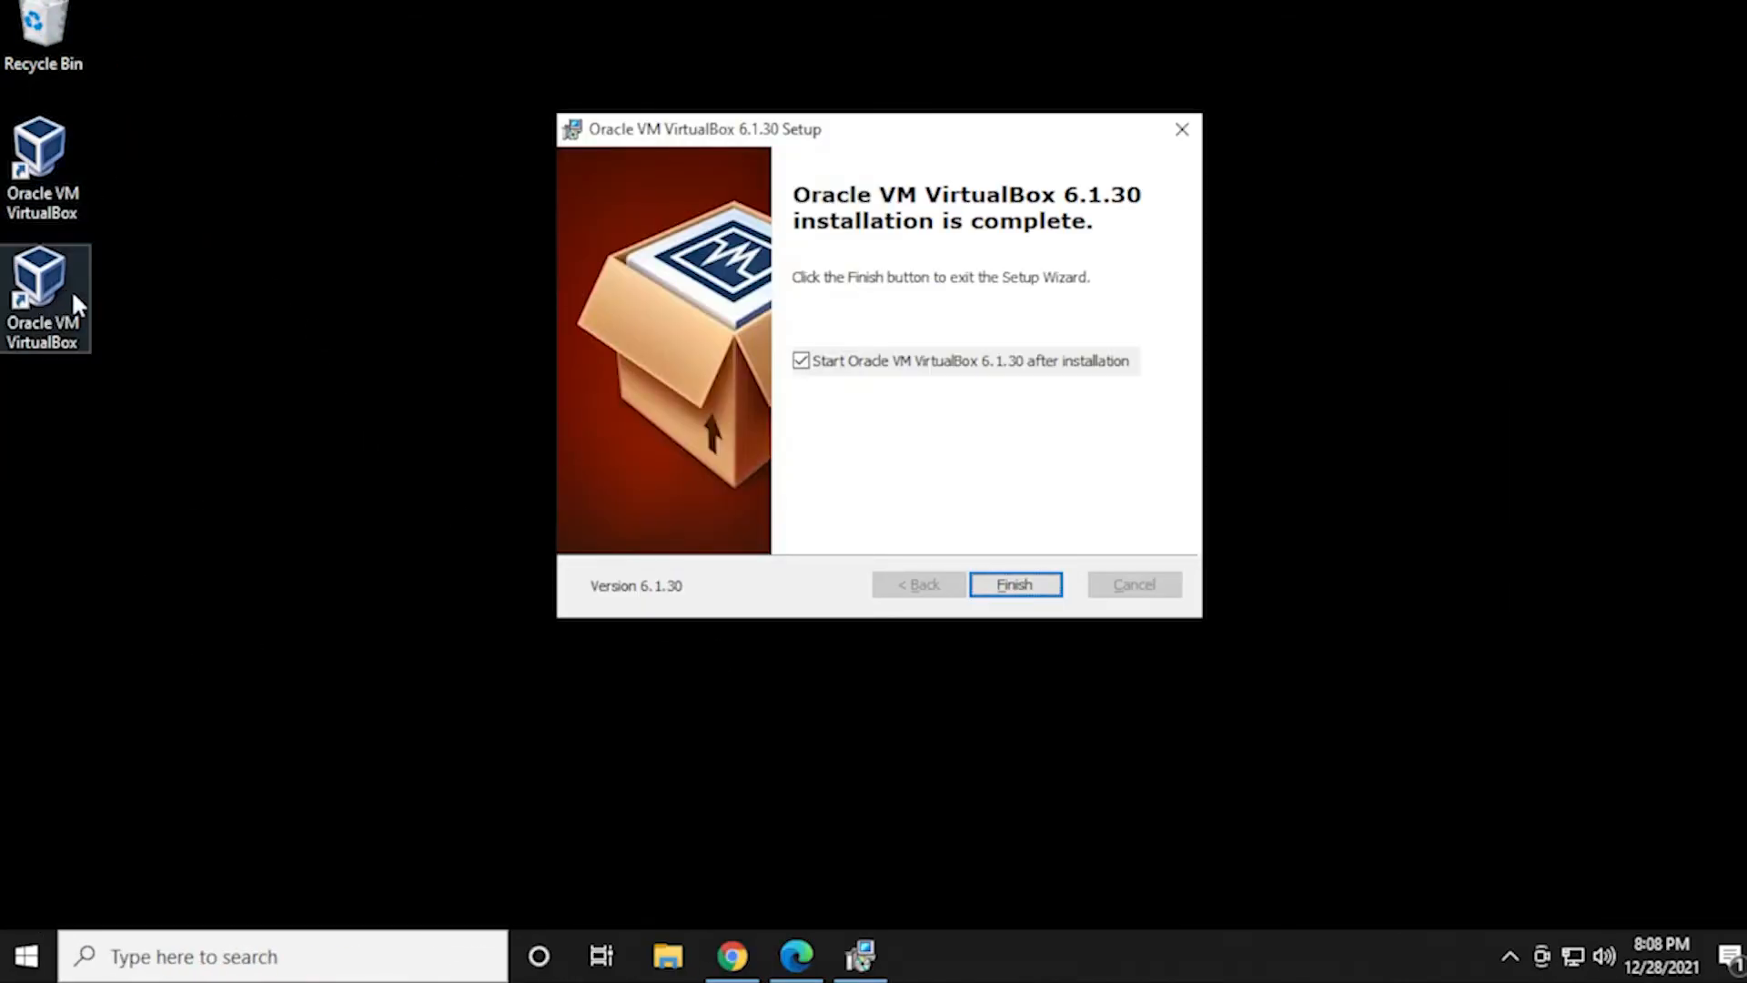
pyautogui.moveTo(228, 299)
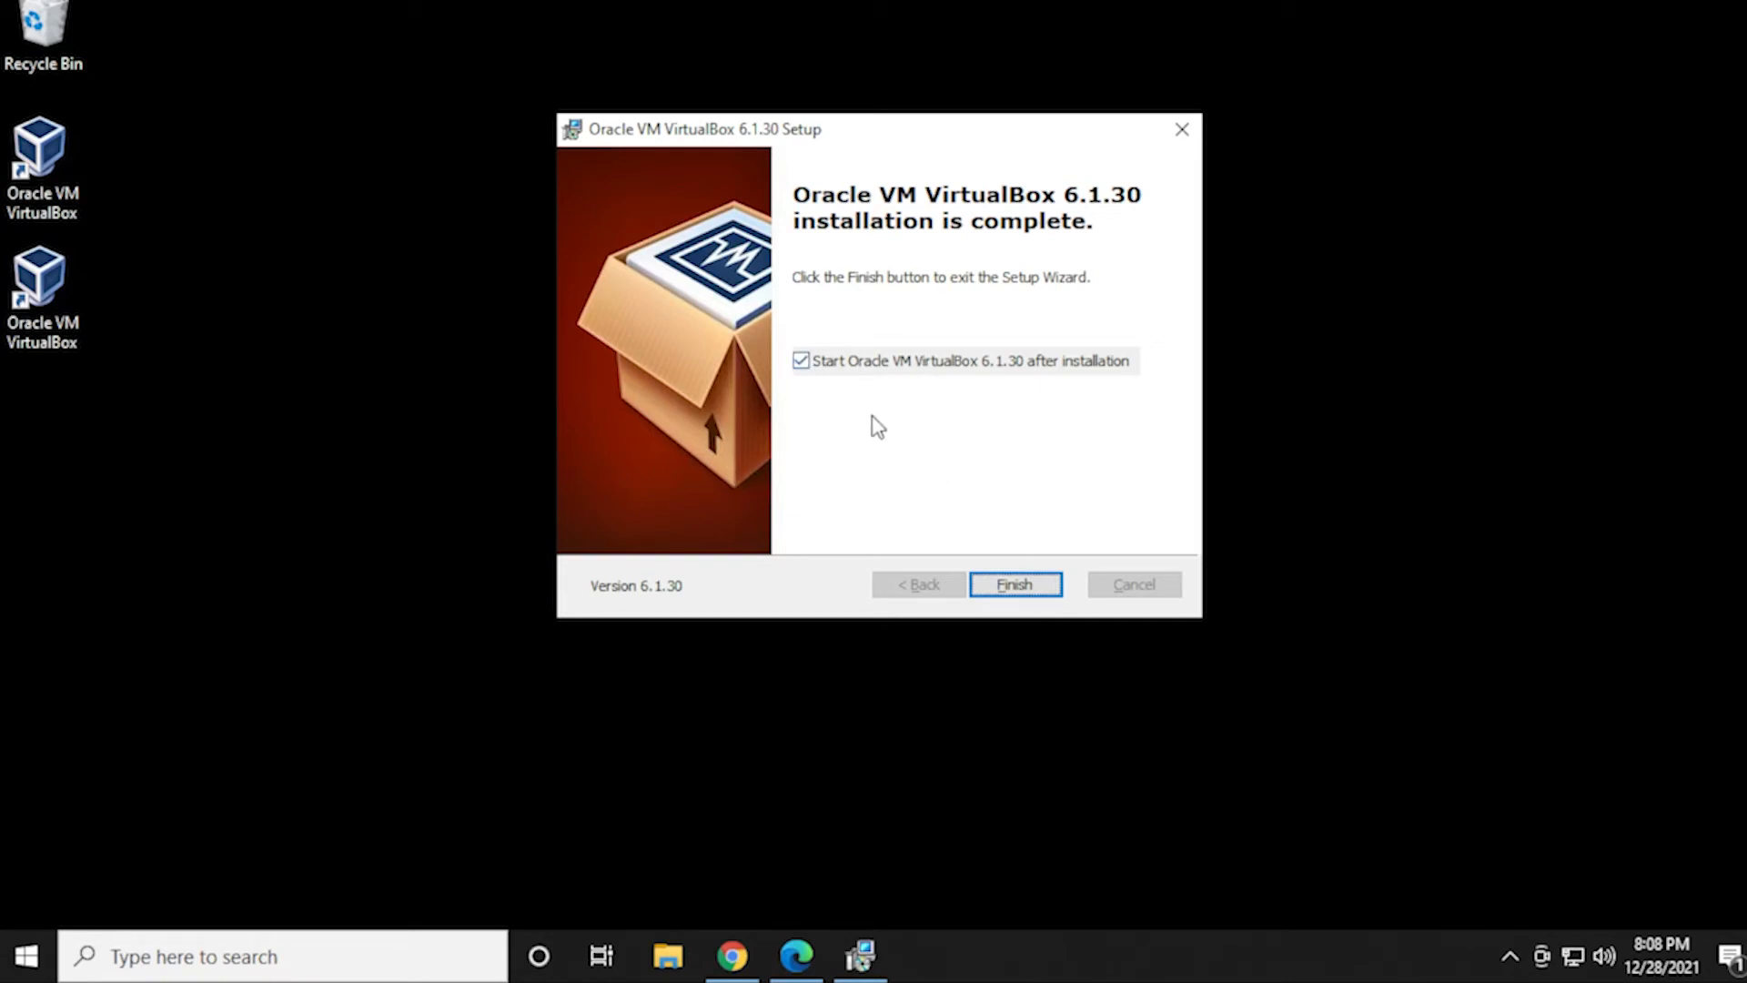
pyautogui.click(1012, 584)
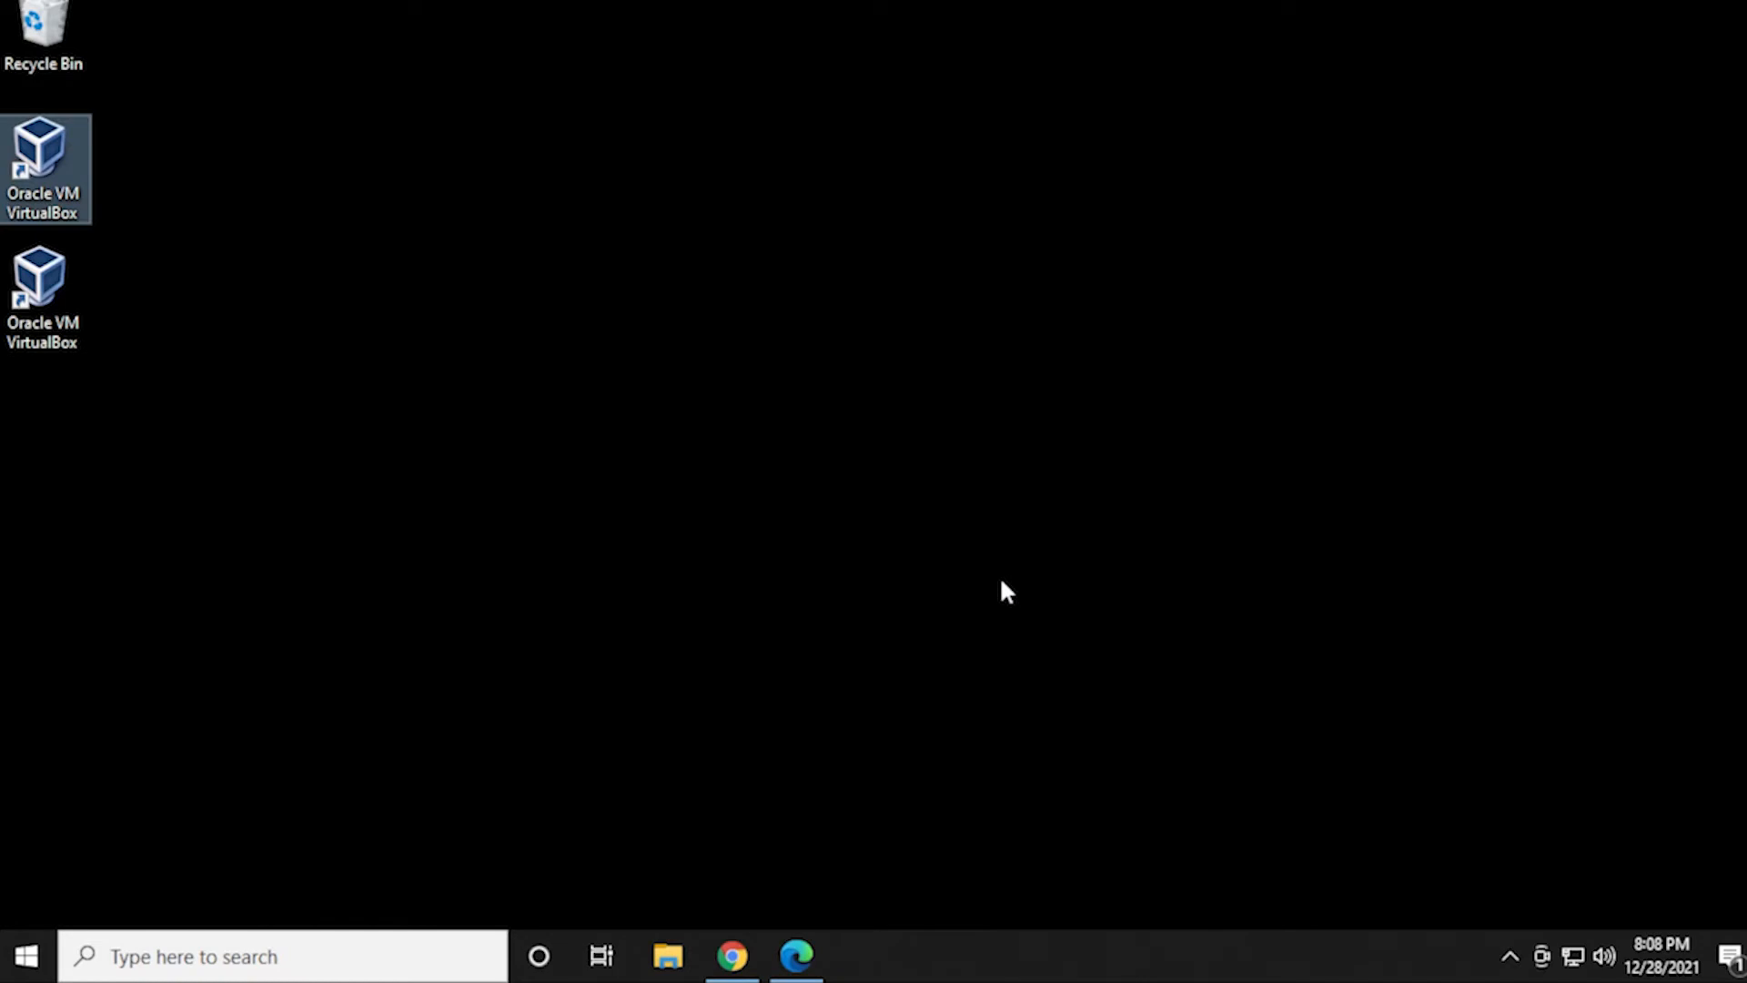
pyautogui.doubleClick(43, 168)
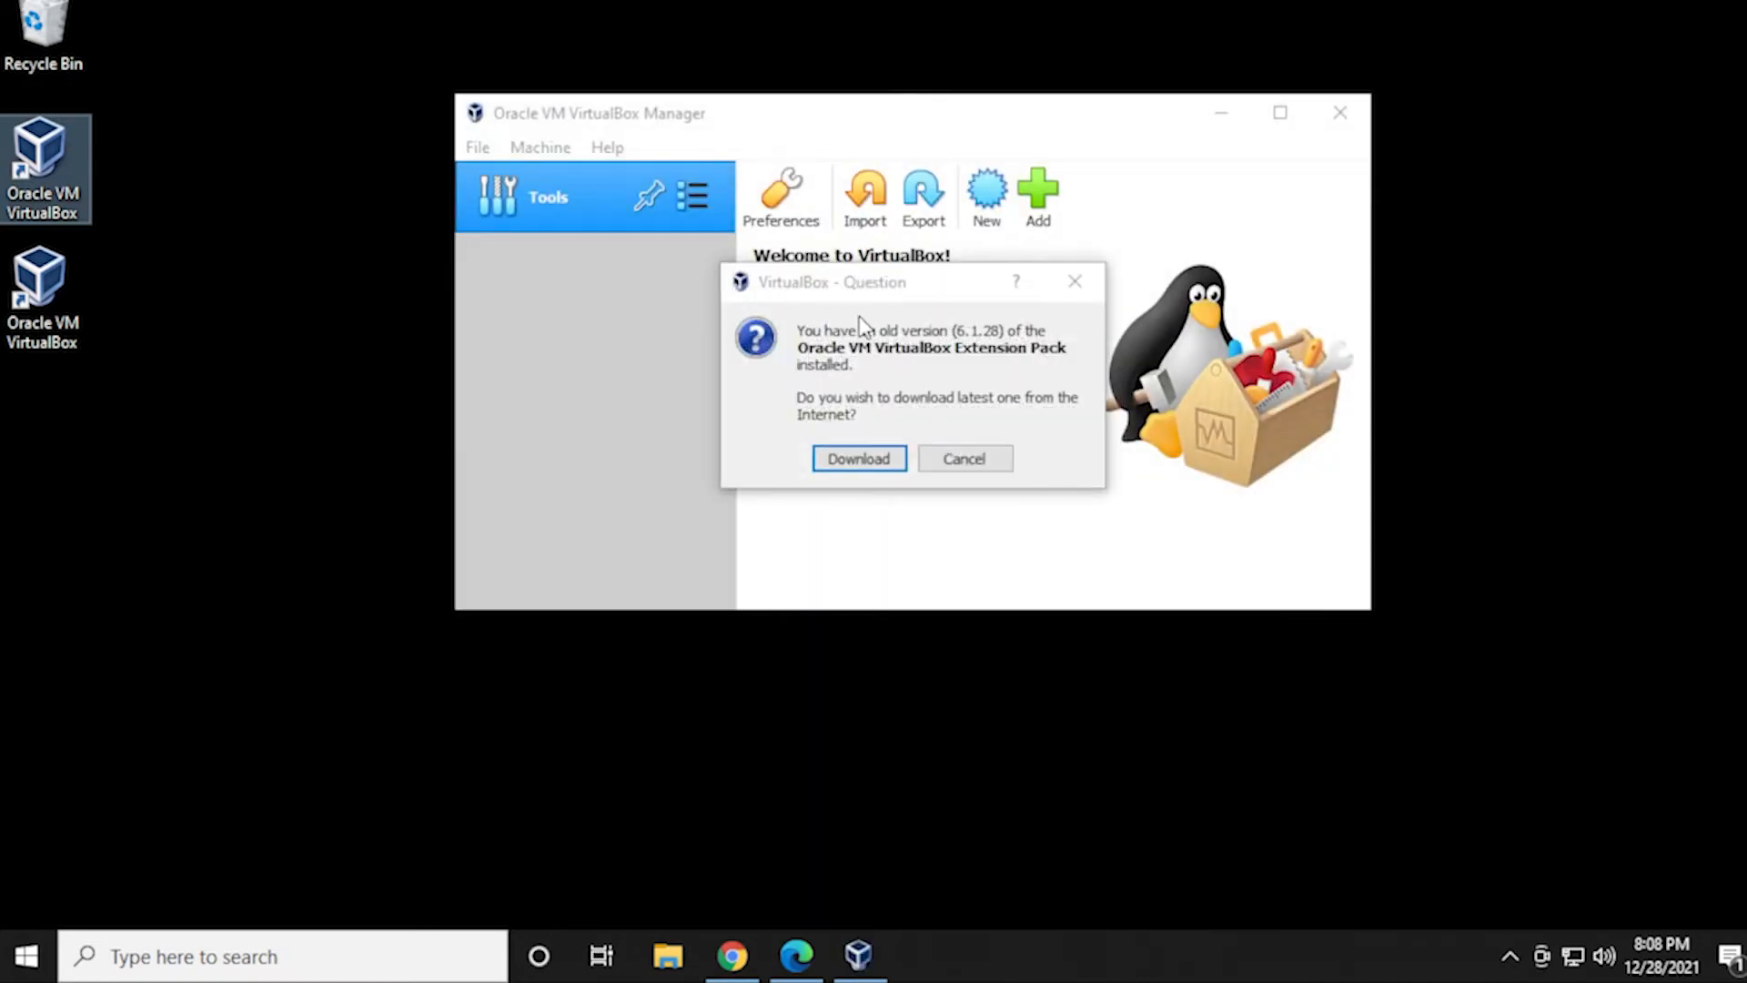
pyautogui.moveTo(1012, 372)
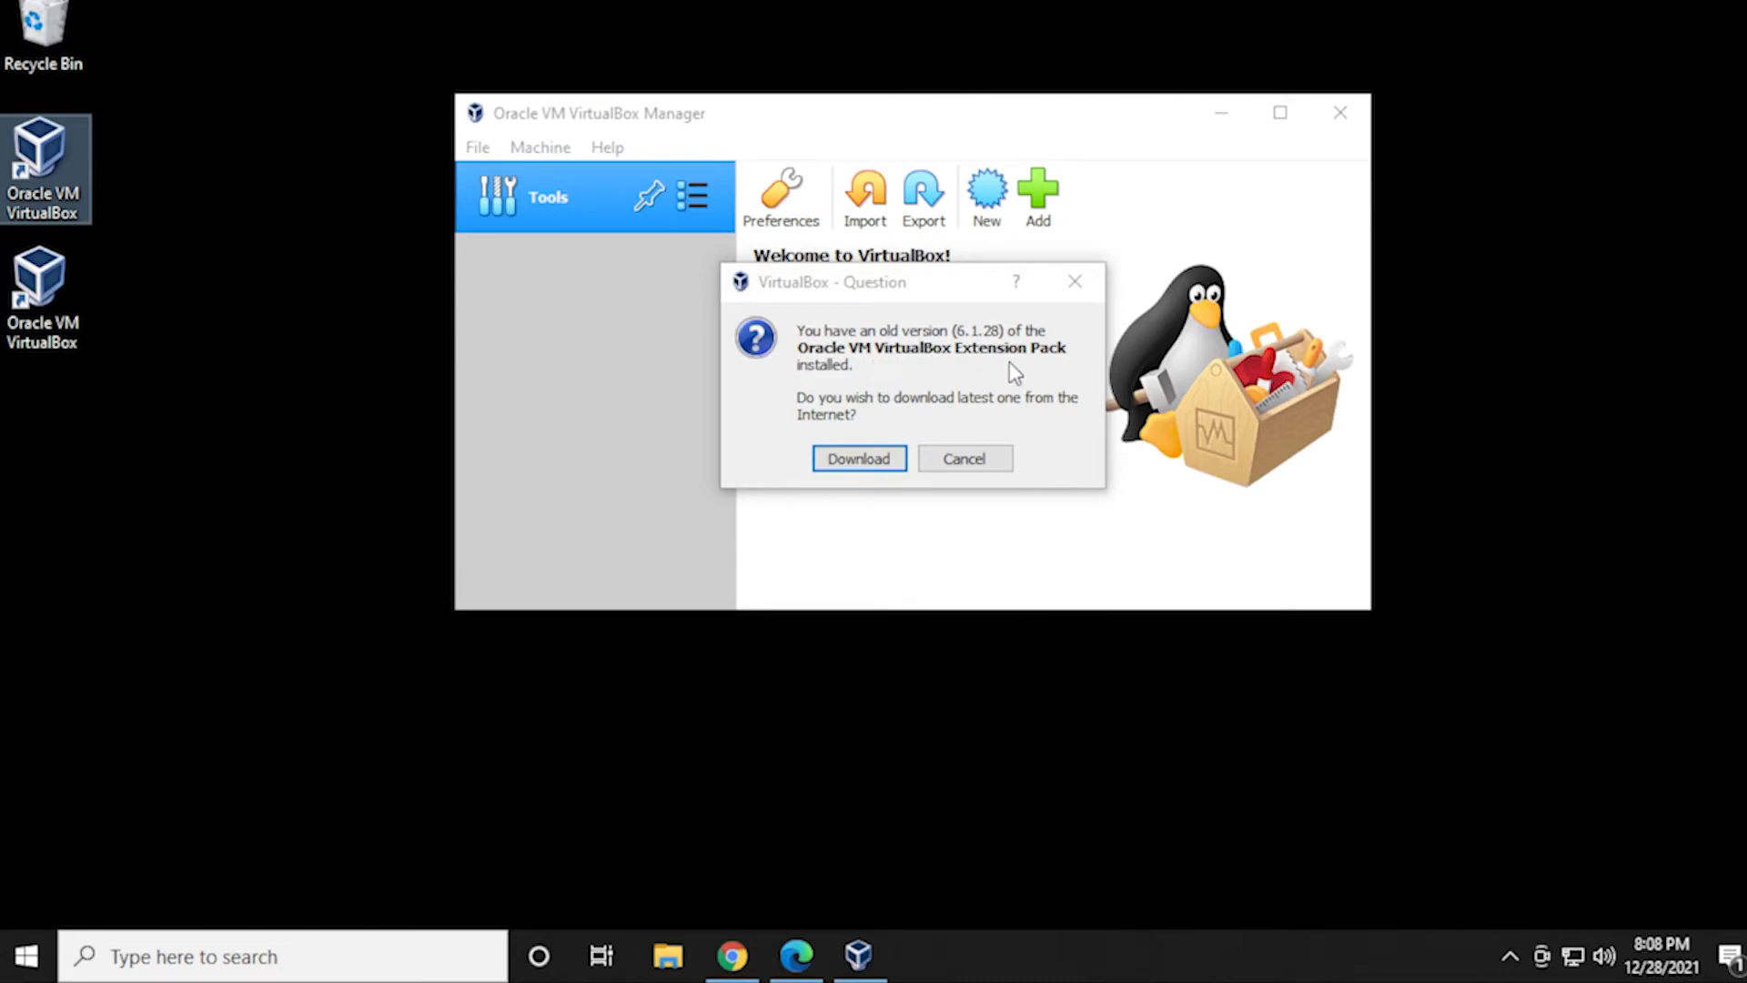
# - Download the 6.1.30 Extension Pack to replace 6.1.28 and start its installation
pyautogui.click(859, 457)
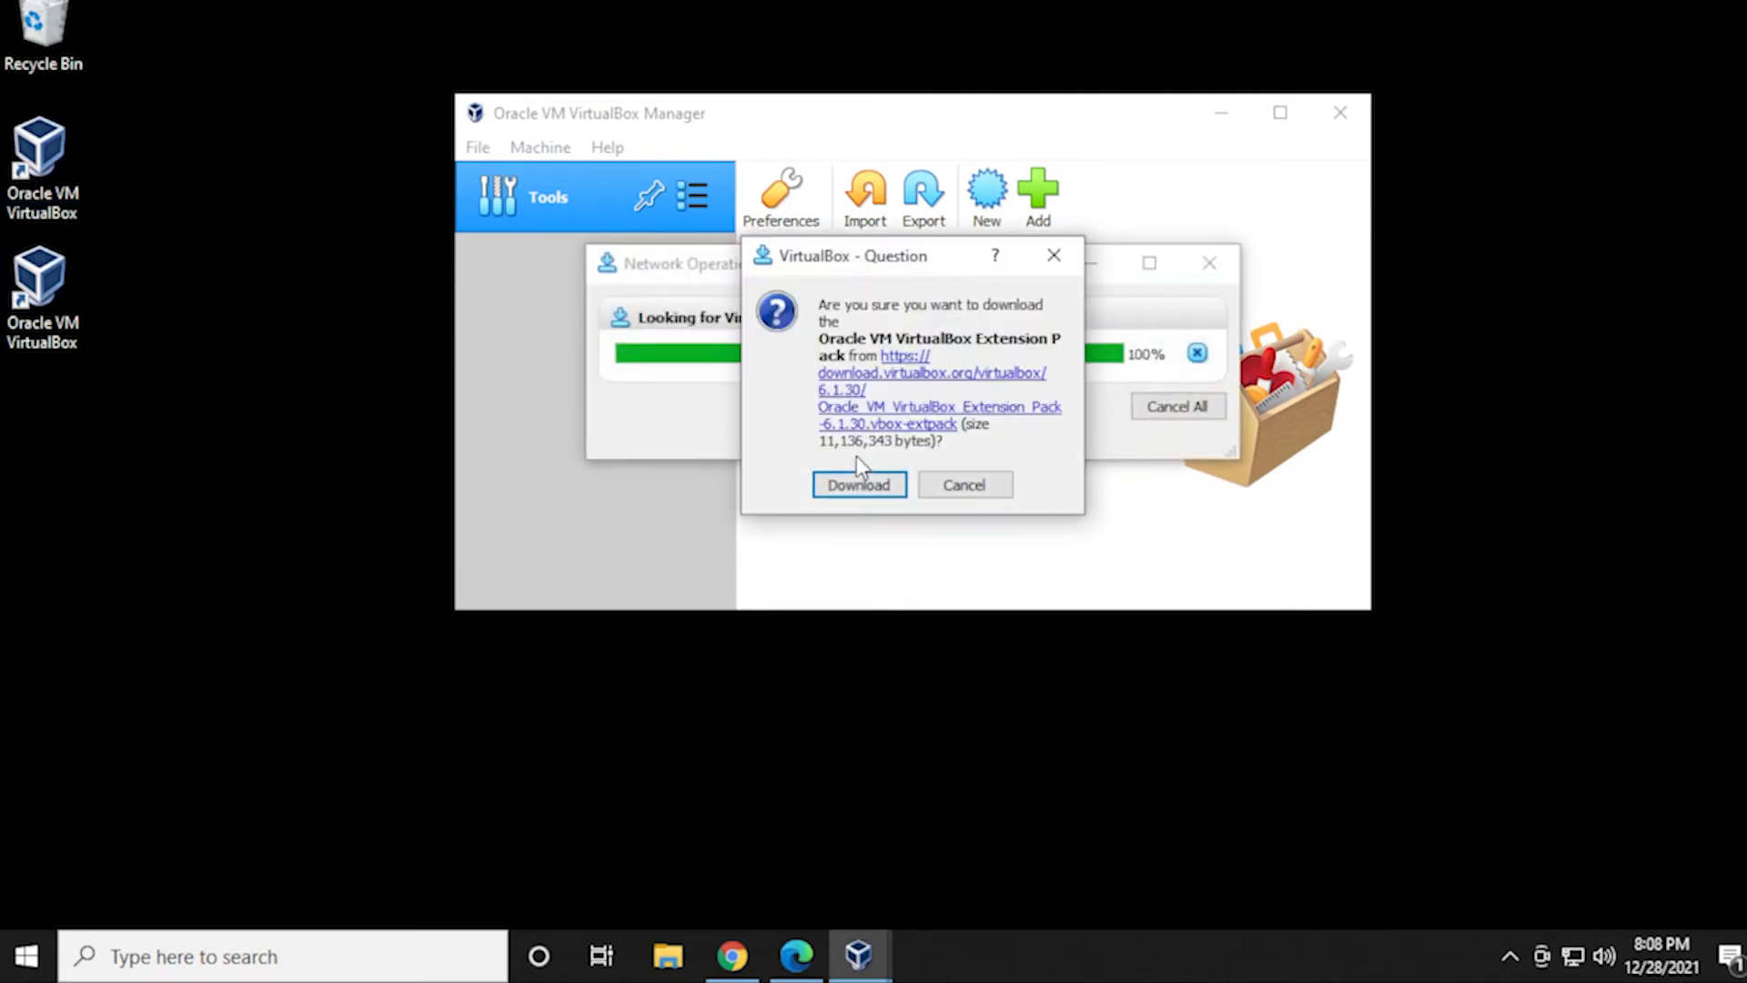
pyautogui.moveTo(880, 468)
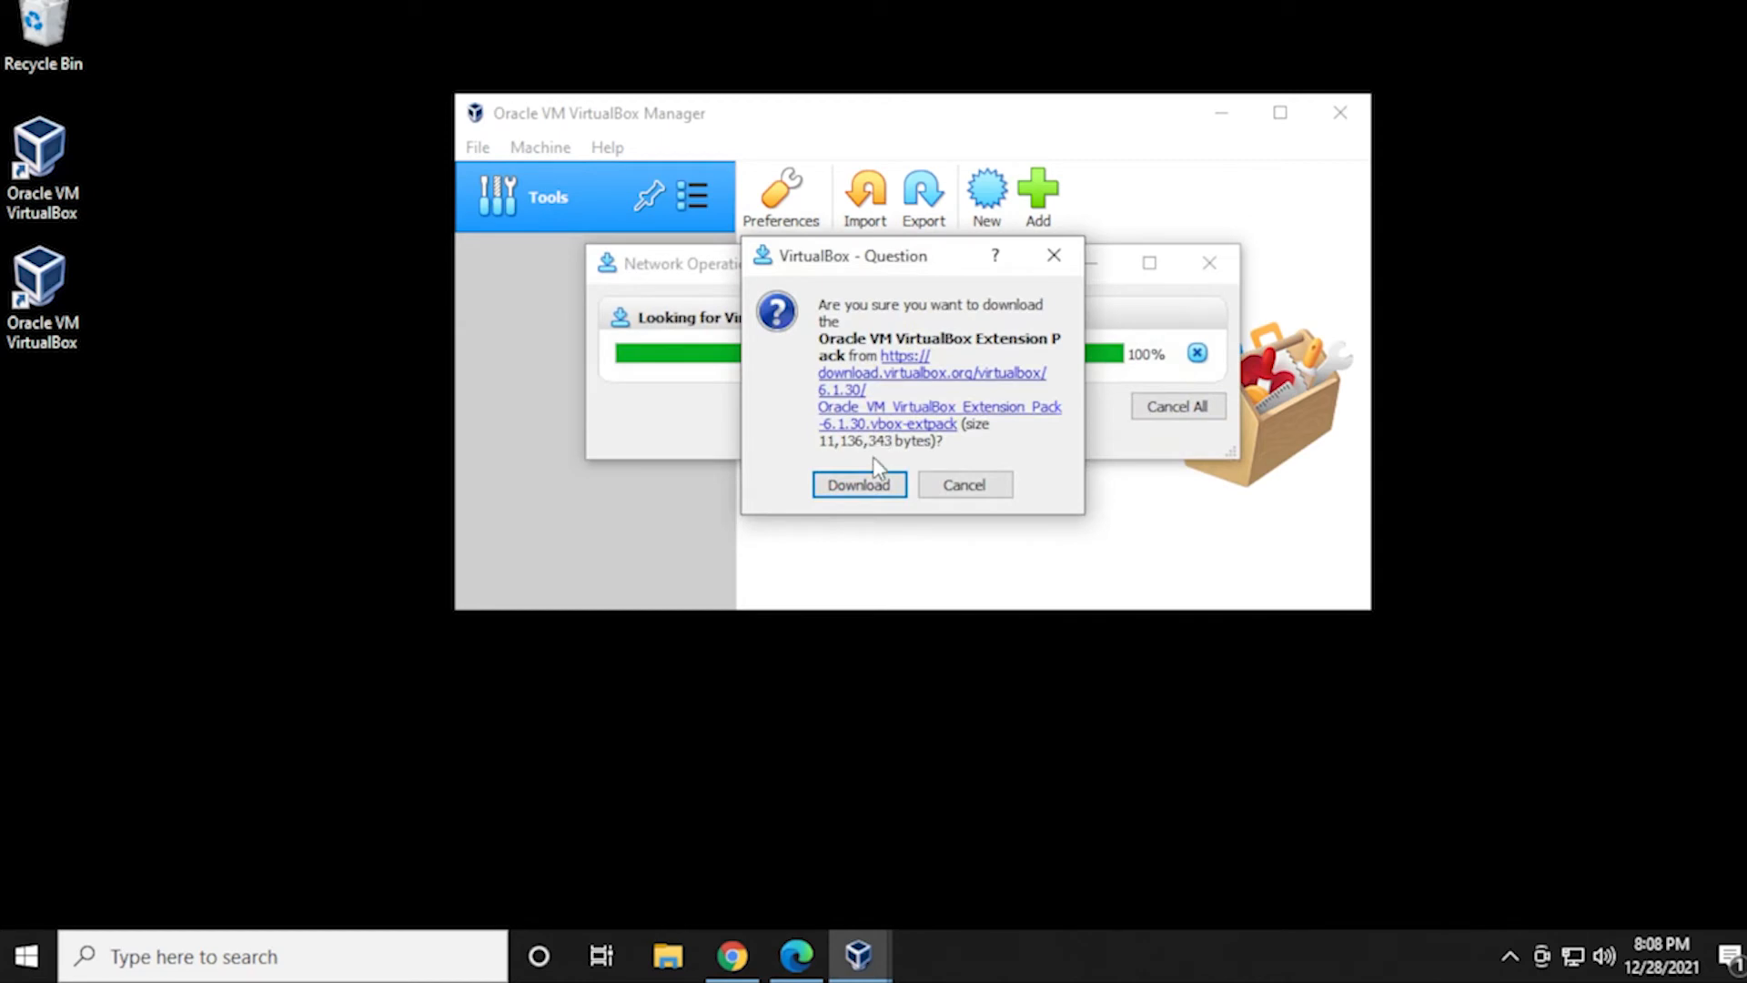
pyautogui.click(858, 483)
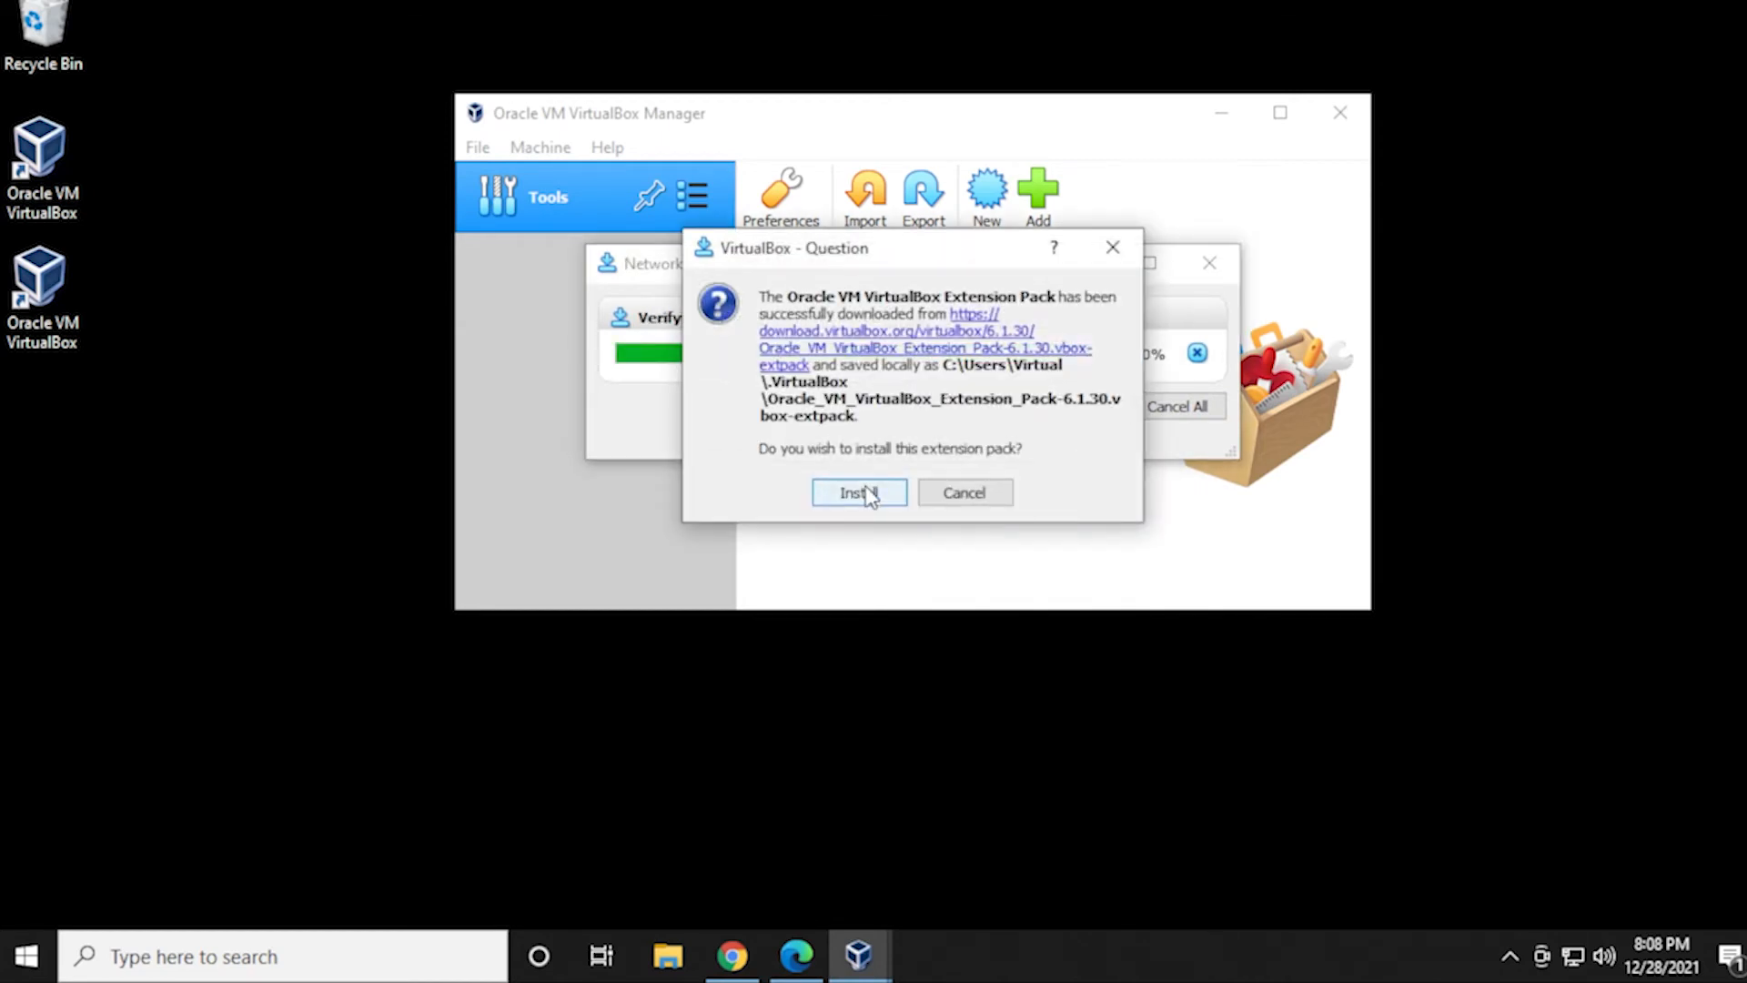
pyautogui.click(858, 492)
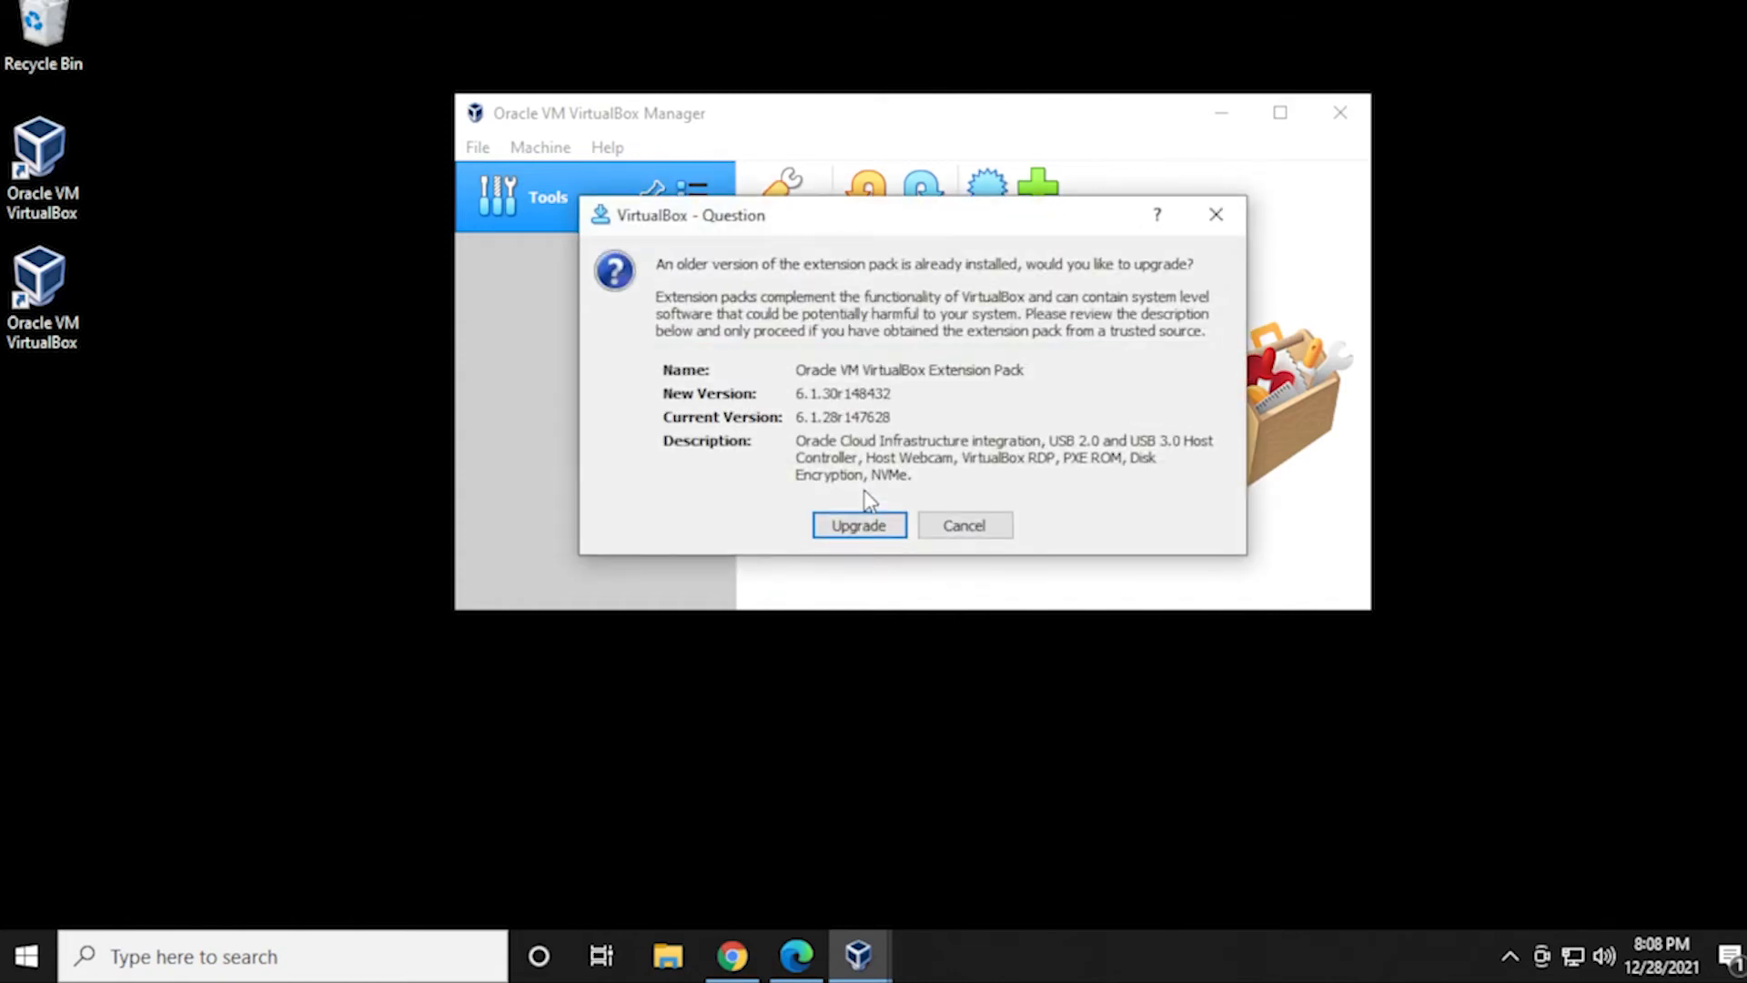
pyautogui.moveTo(841, 435)
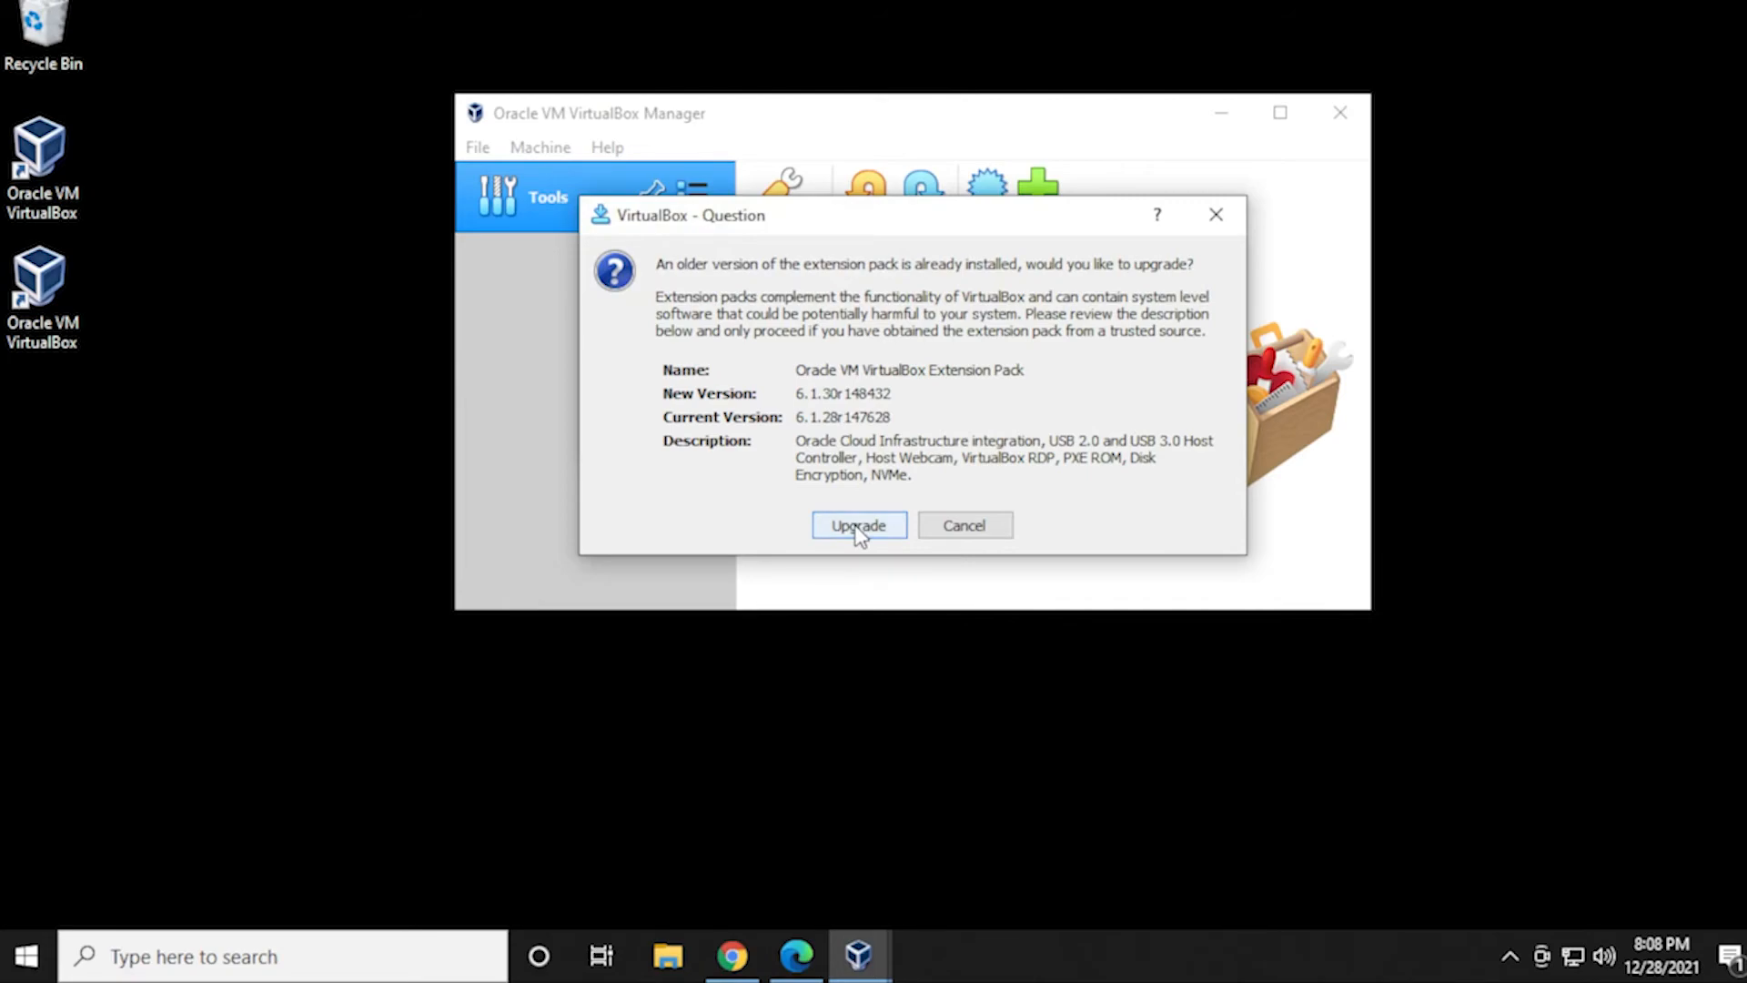
# - Upgrade to the 6.1.30 Extension Pack, accept the license, and delete the downloaded file
pyautogui.click(858, 525)
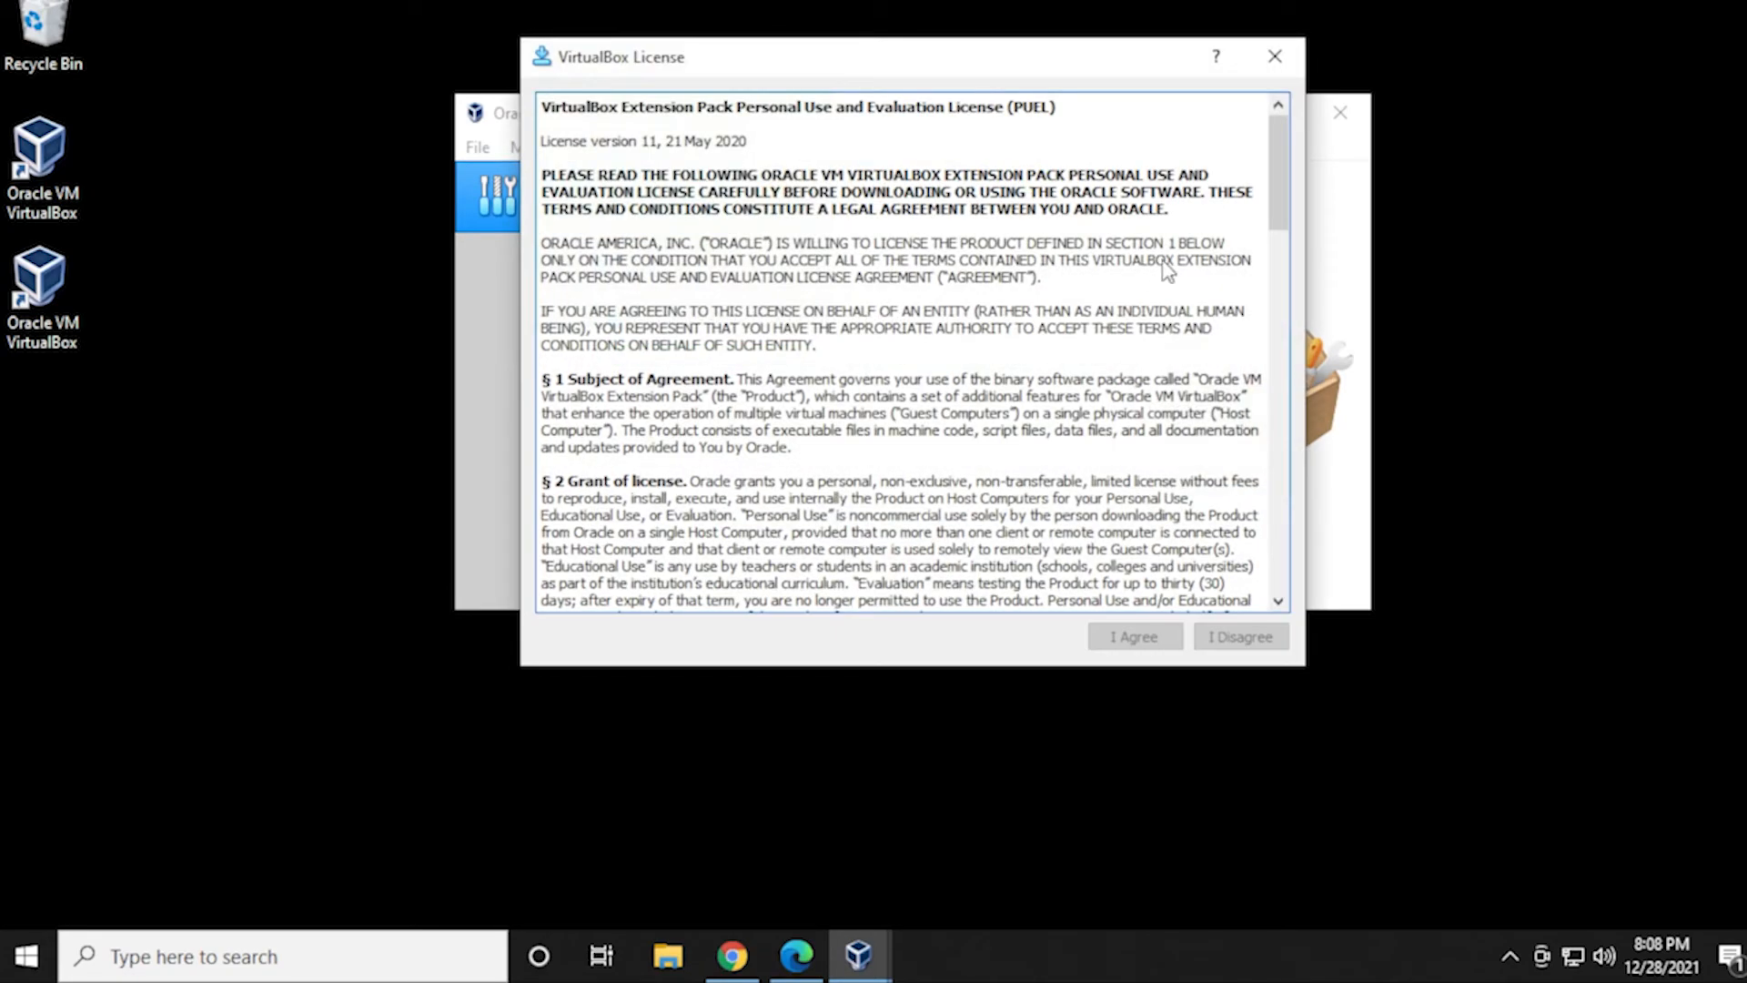
pyautogui.scroll(-3)
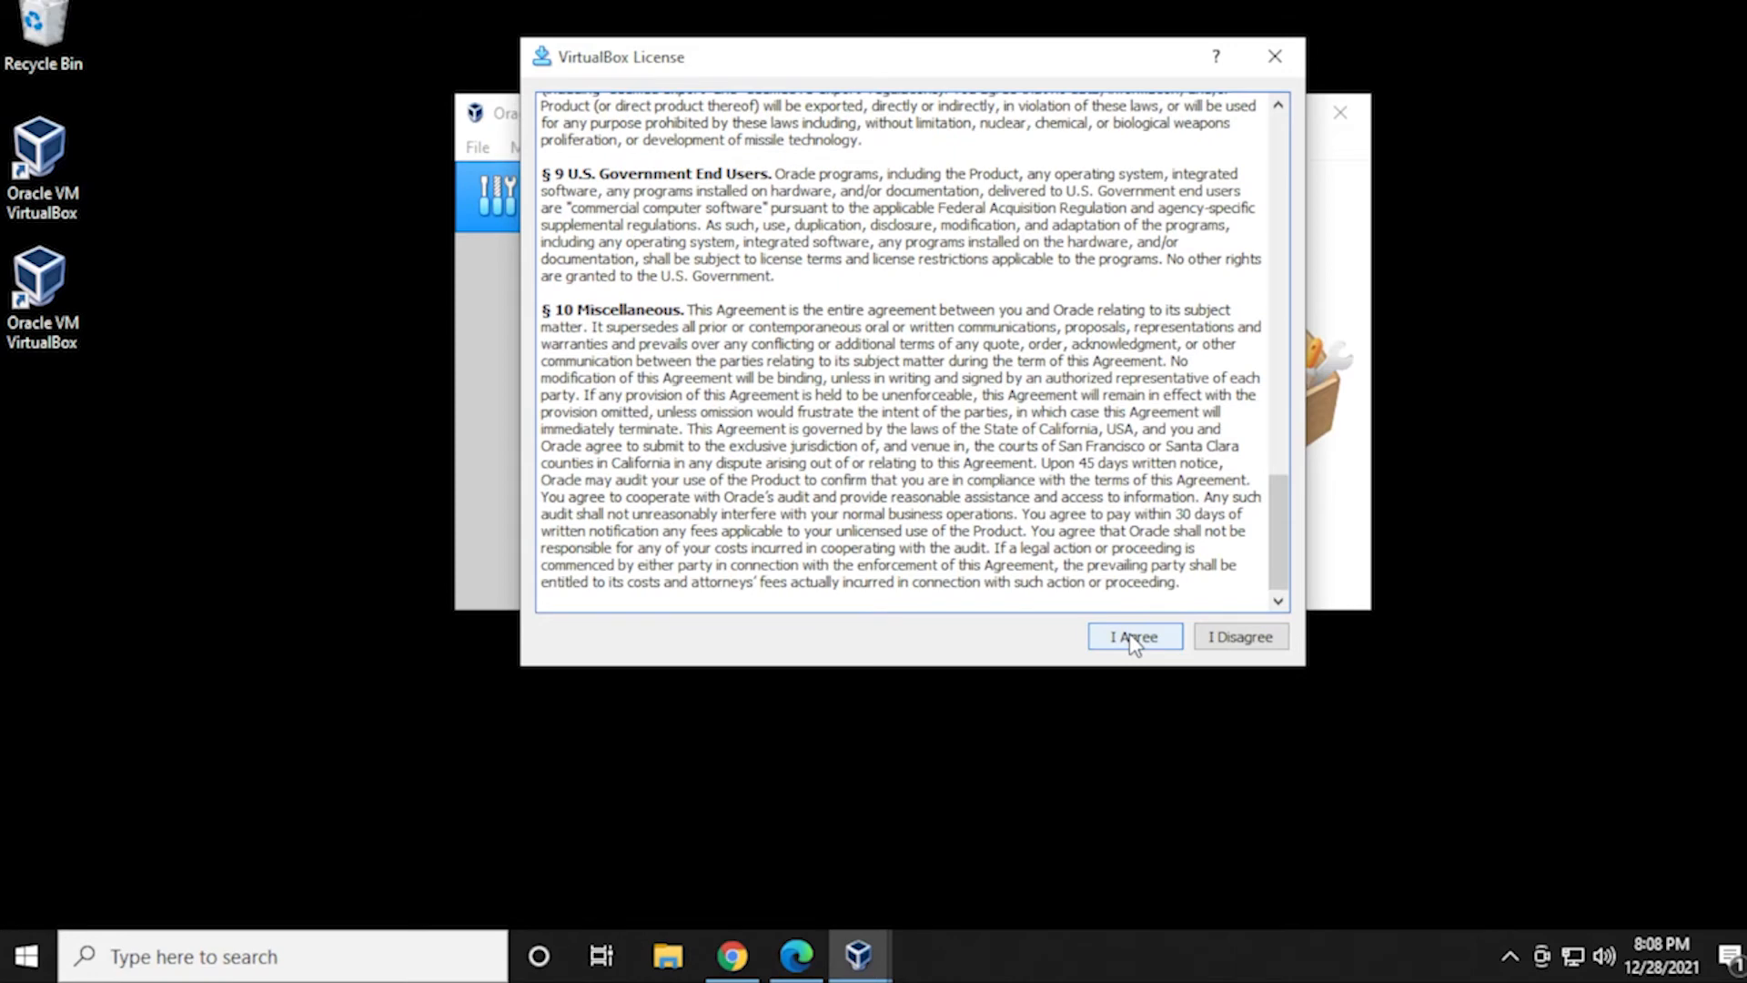
pyautogui.click(1132, 636)
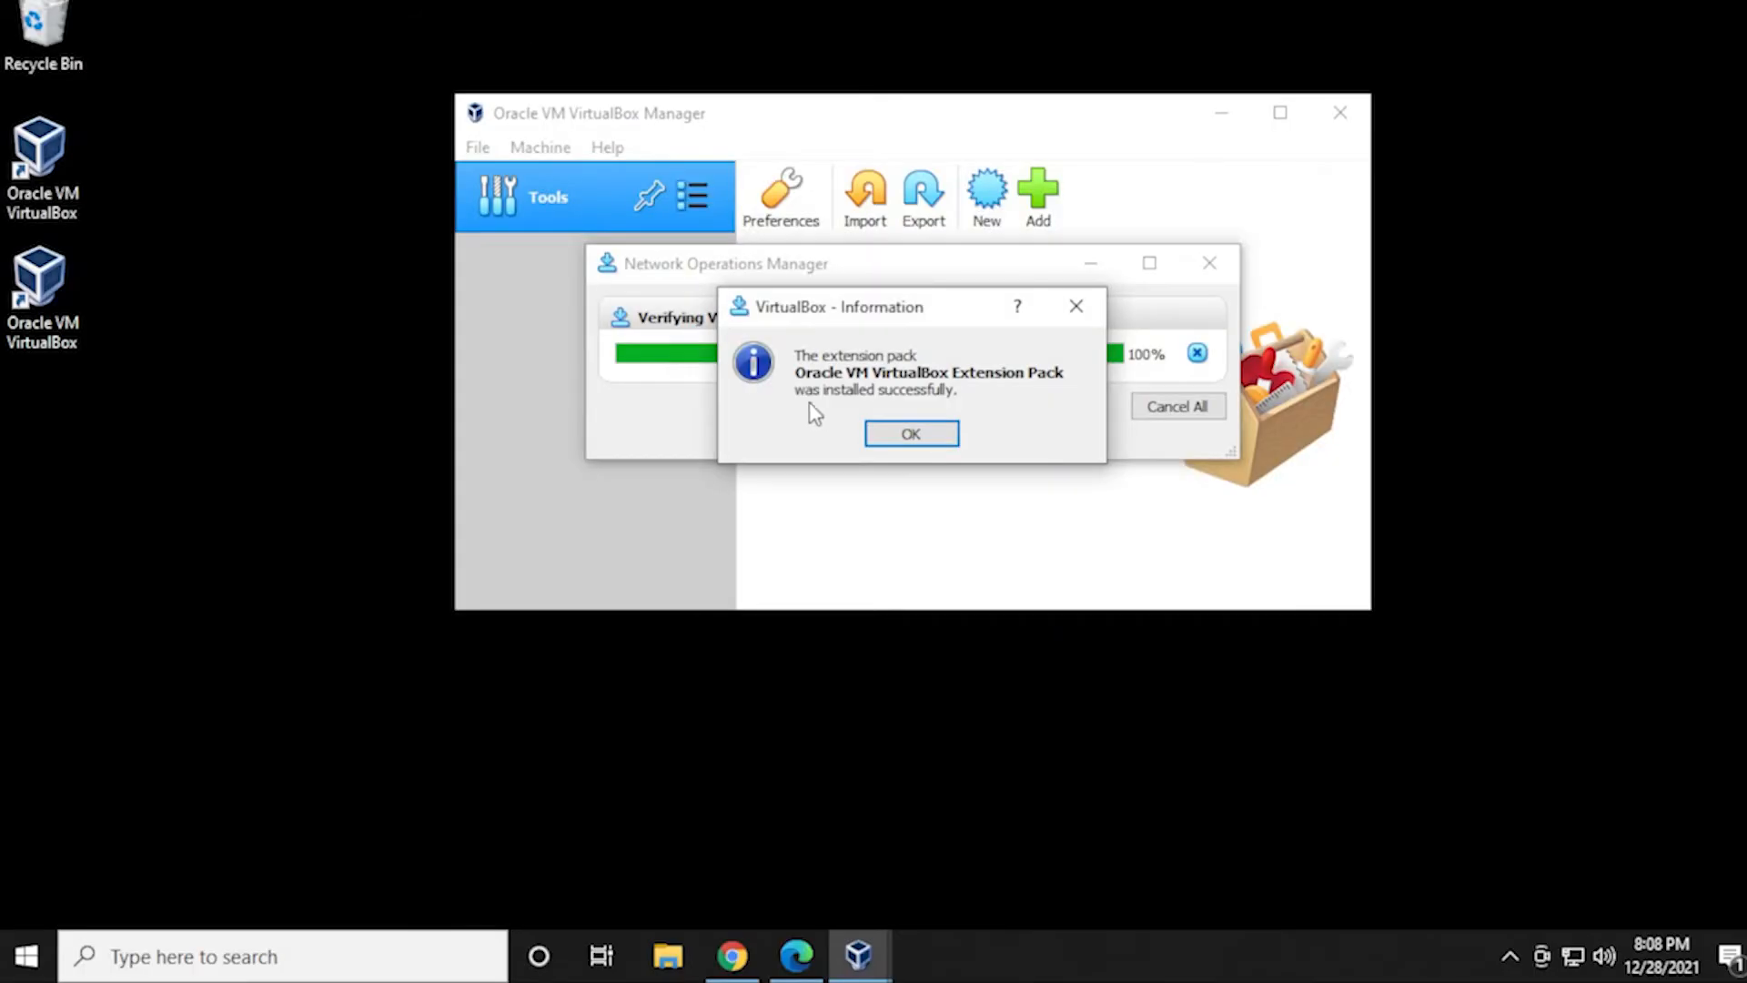
pyautogui.click(910, 432)
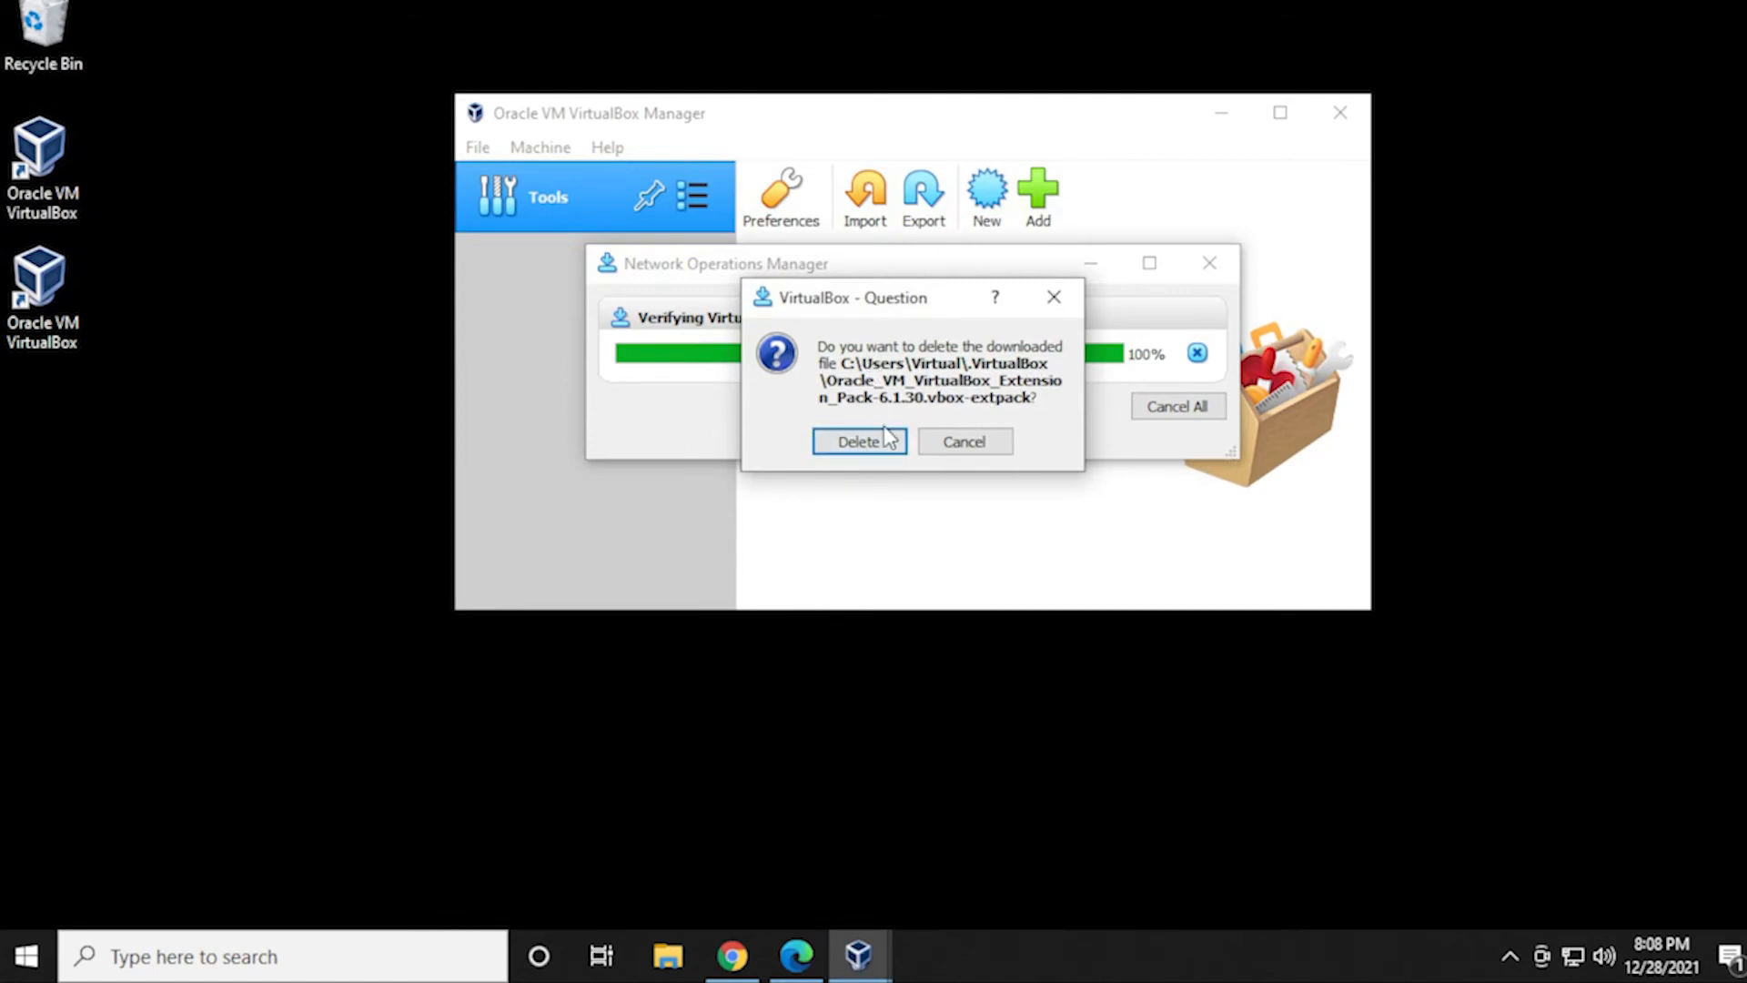
pyautogui.click(858, 441)
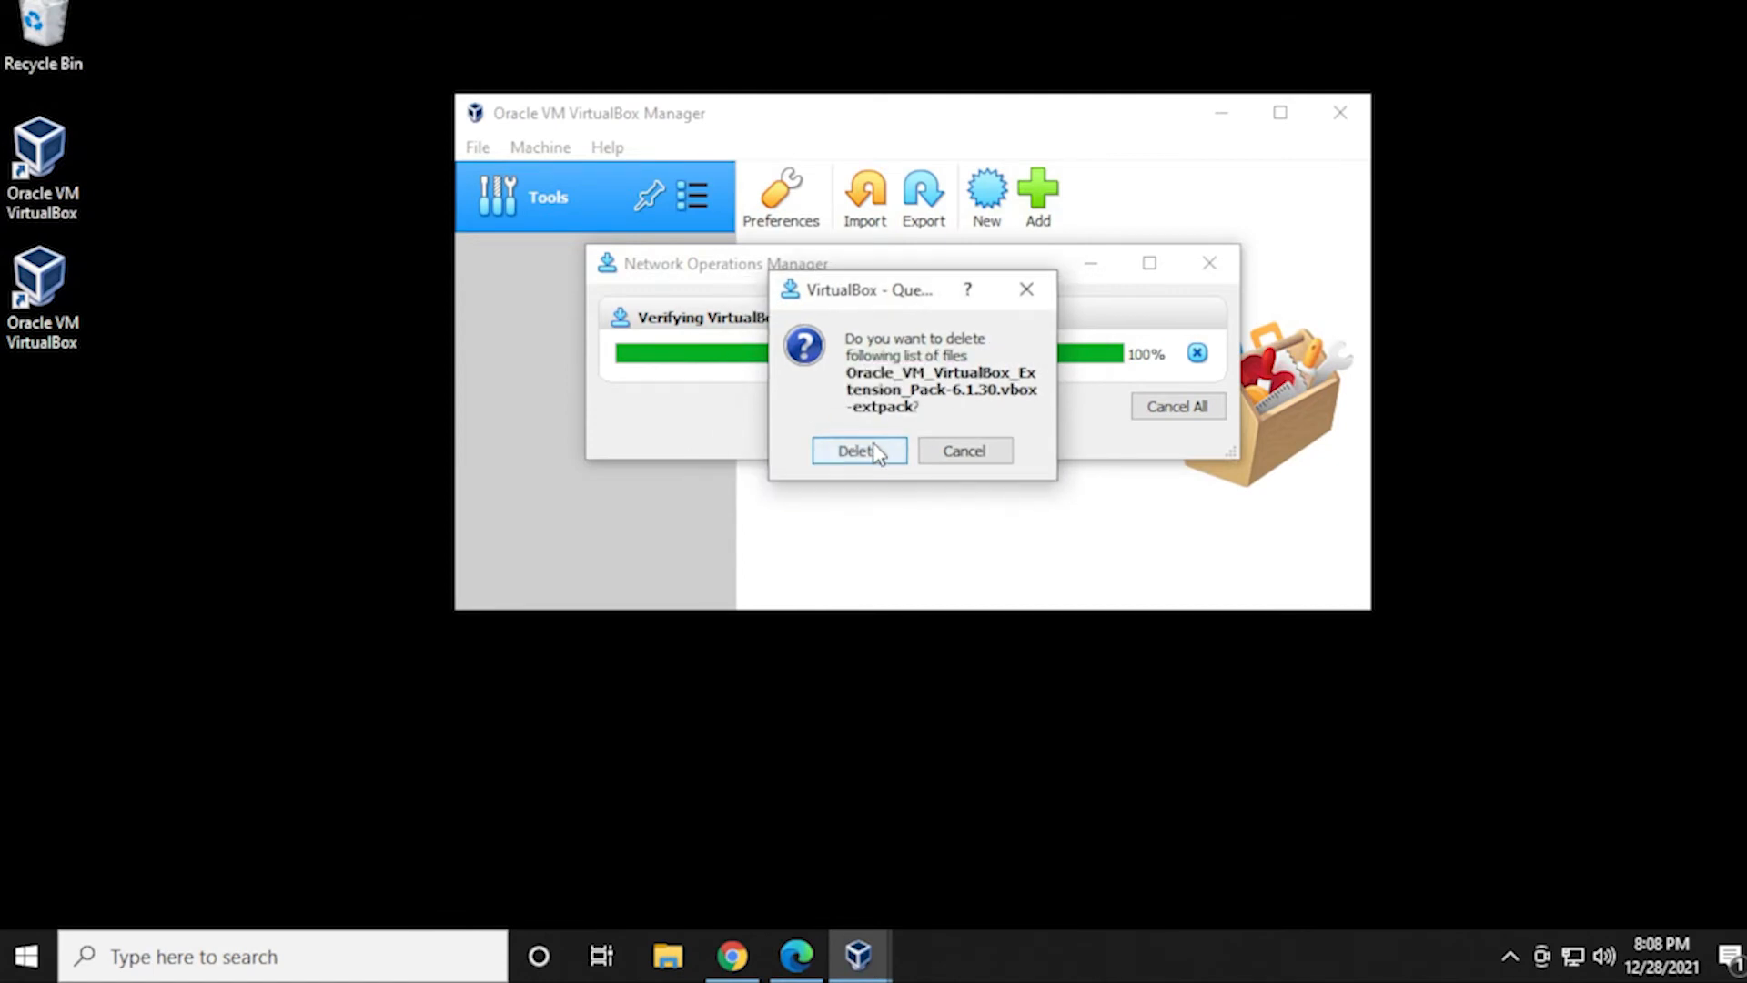
pyautogui.click(857, 451)
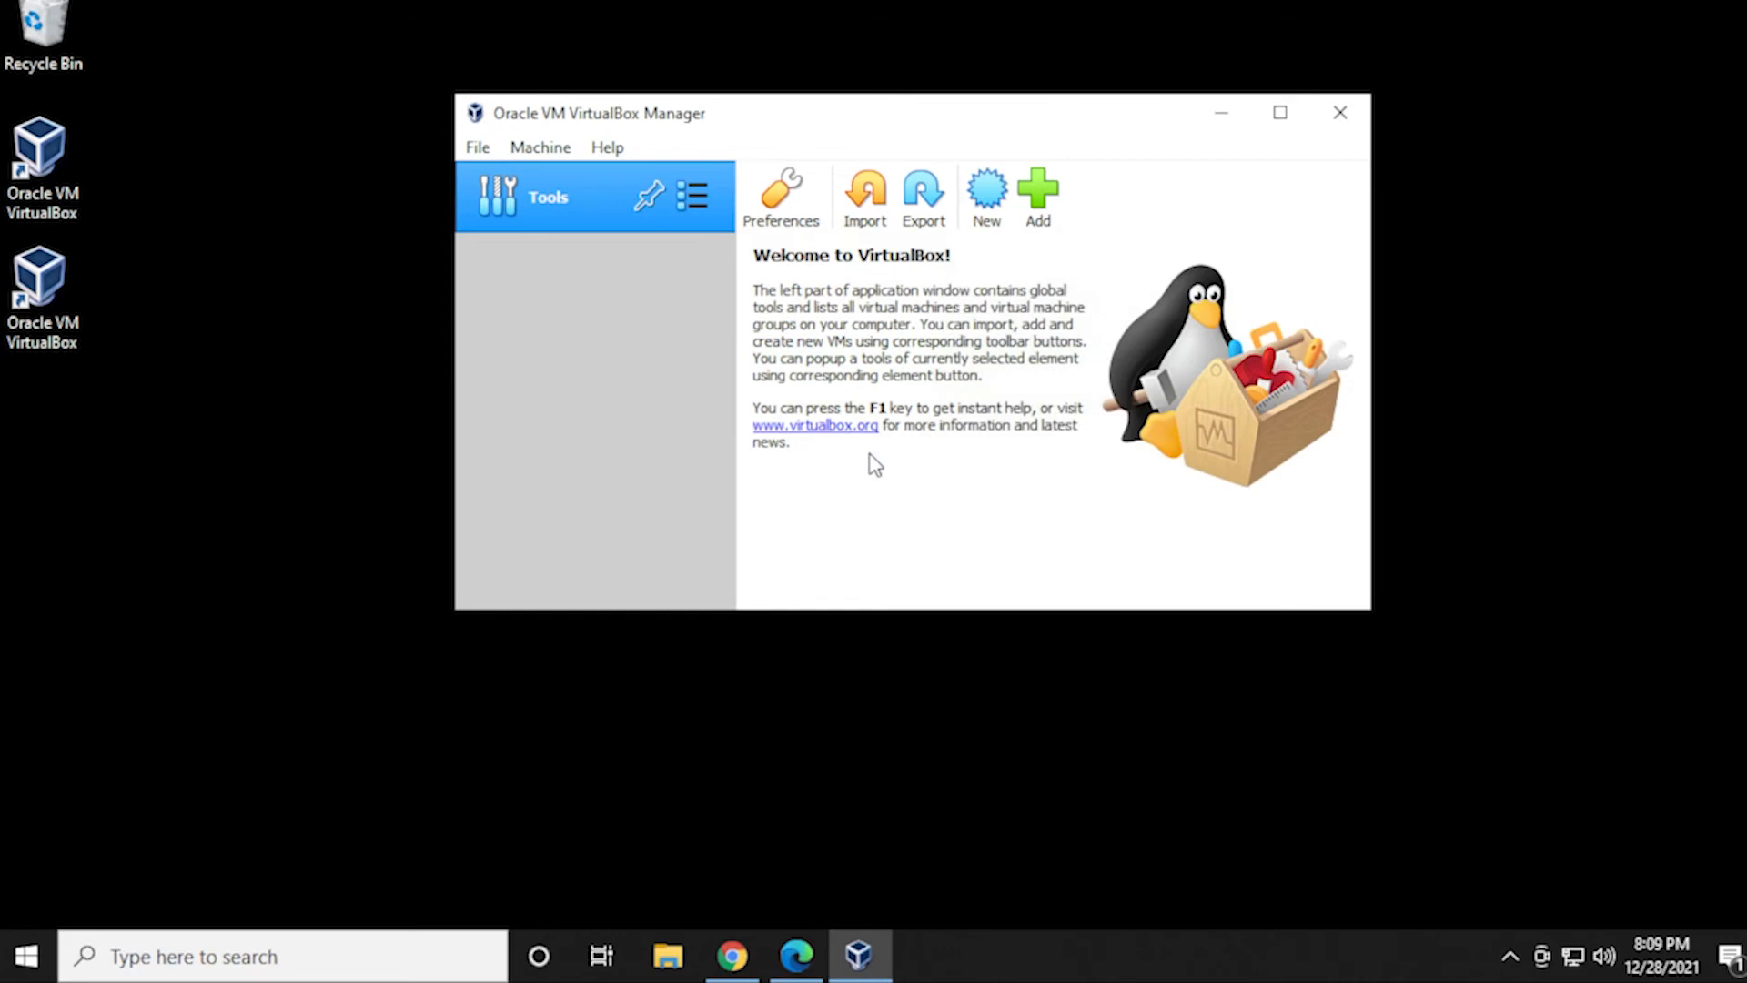
pyautogui.moveTo(1217, 423)
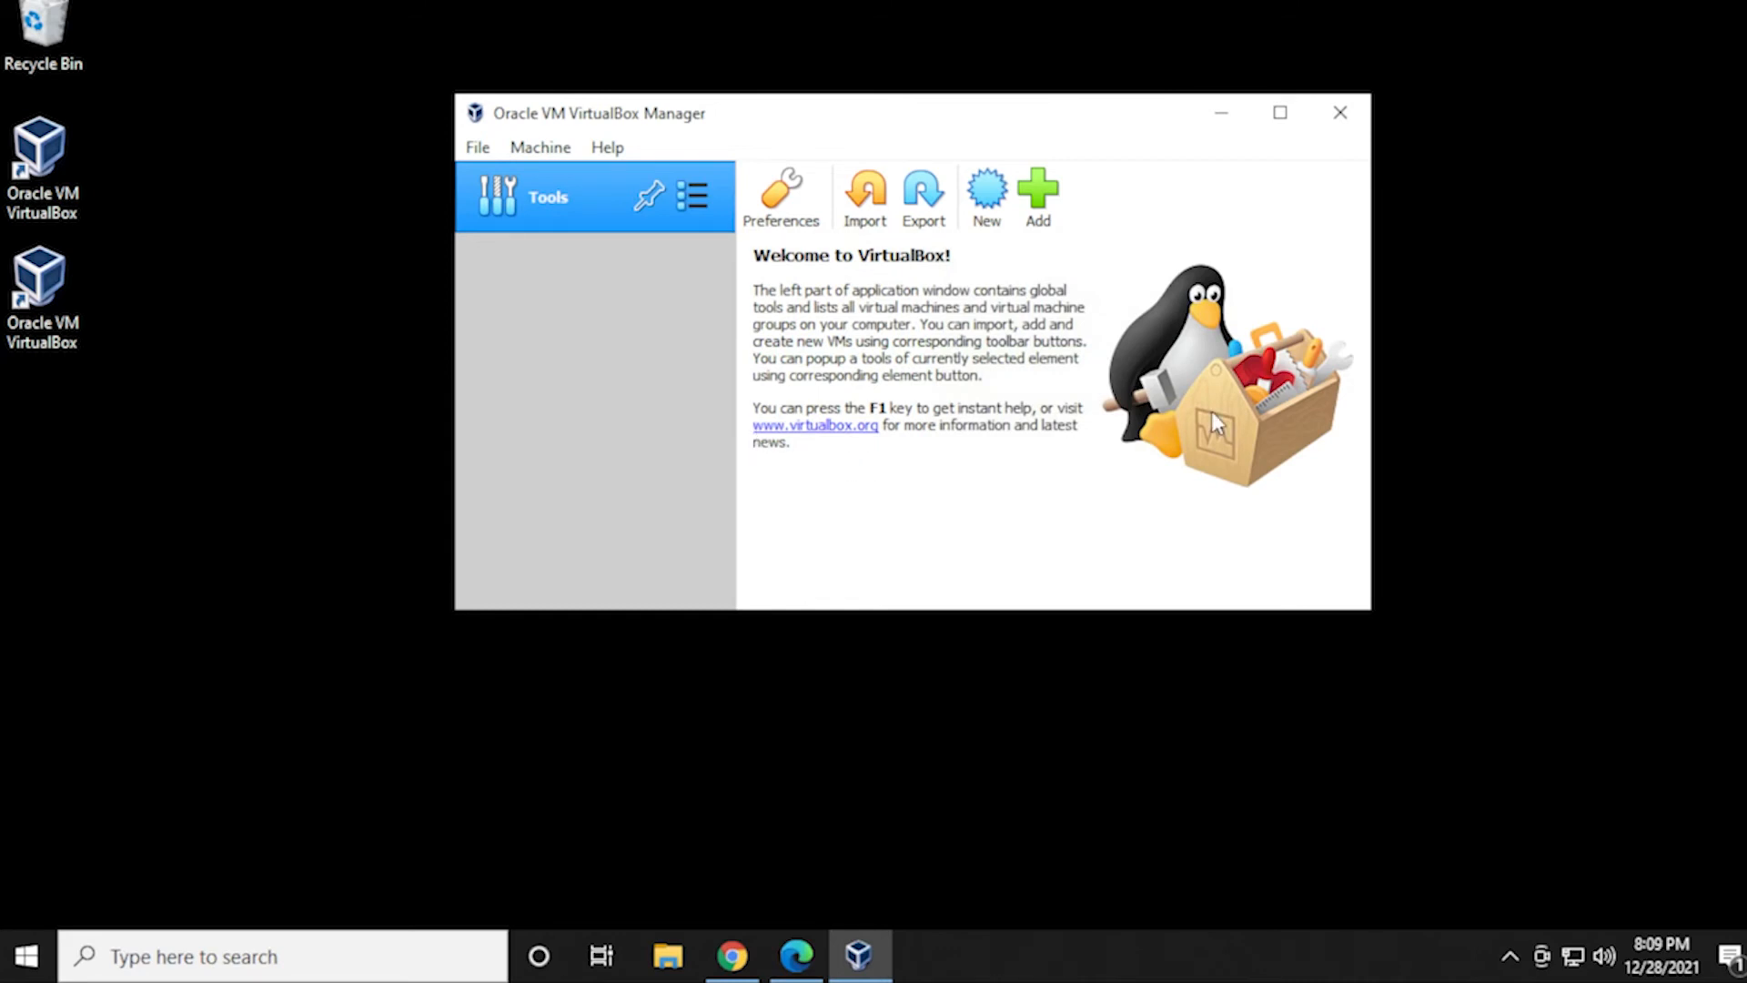